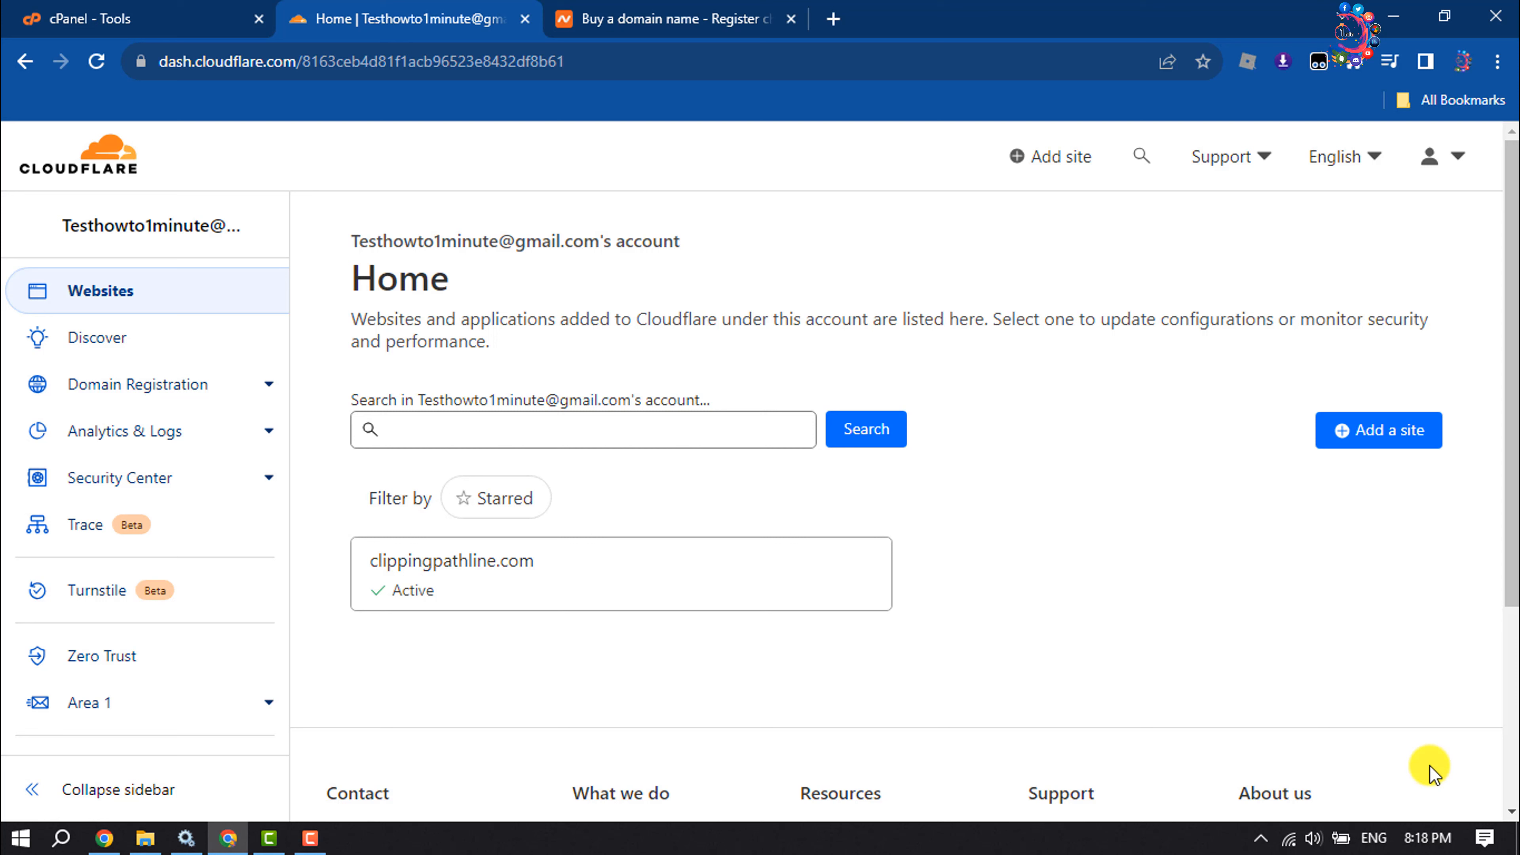
mouse_move(1214, 593)
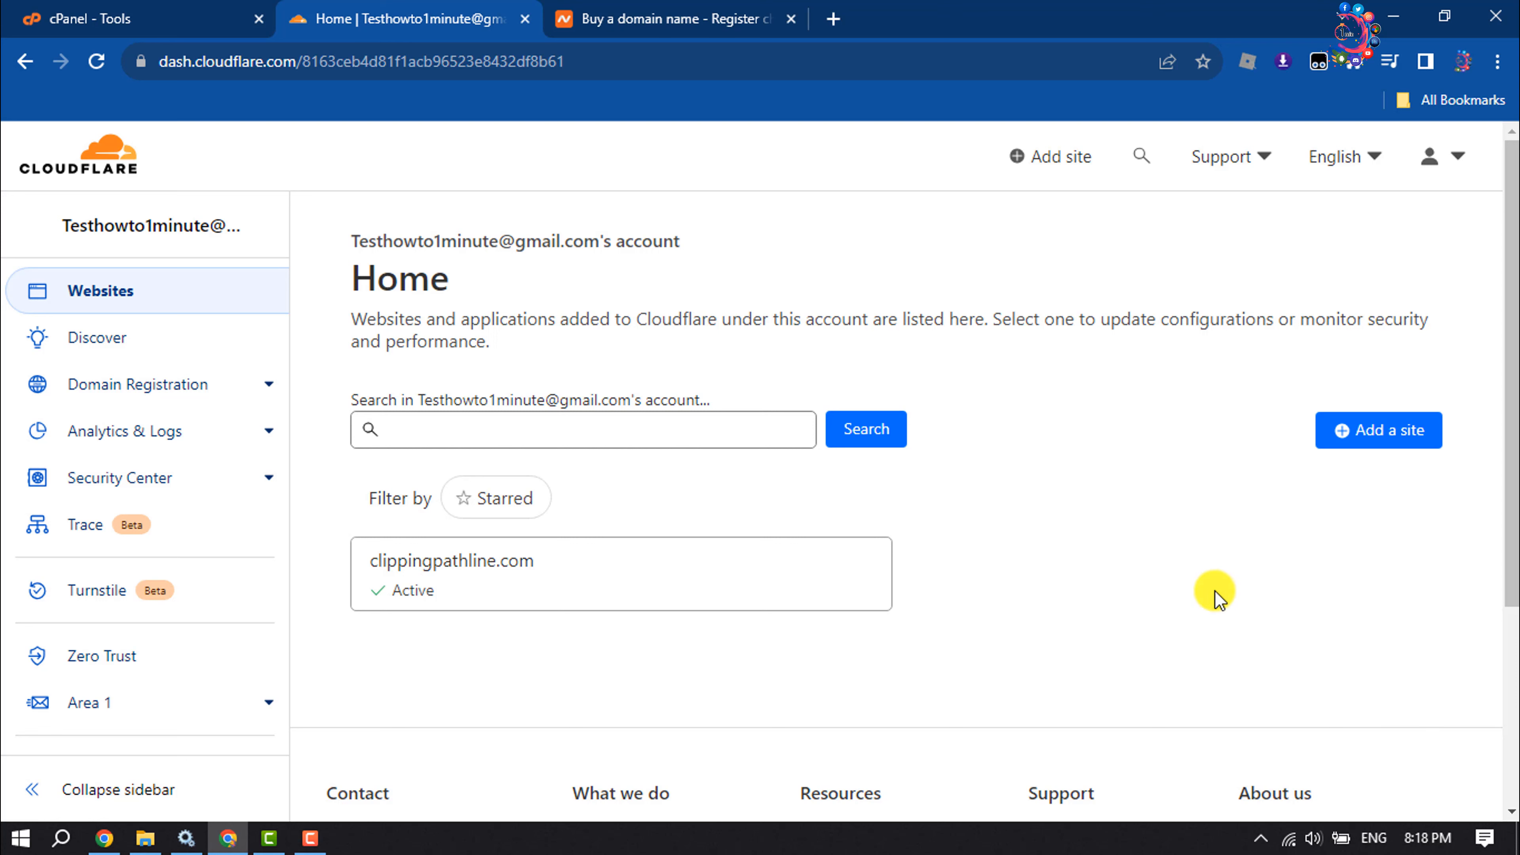
mouse_move(1381, 455)
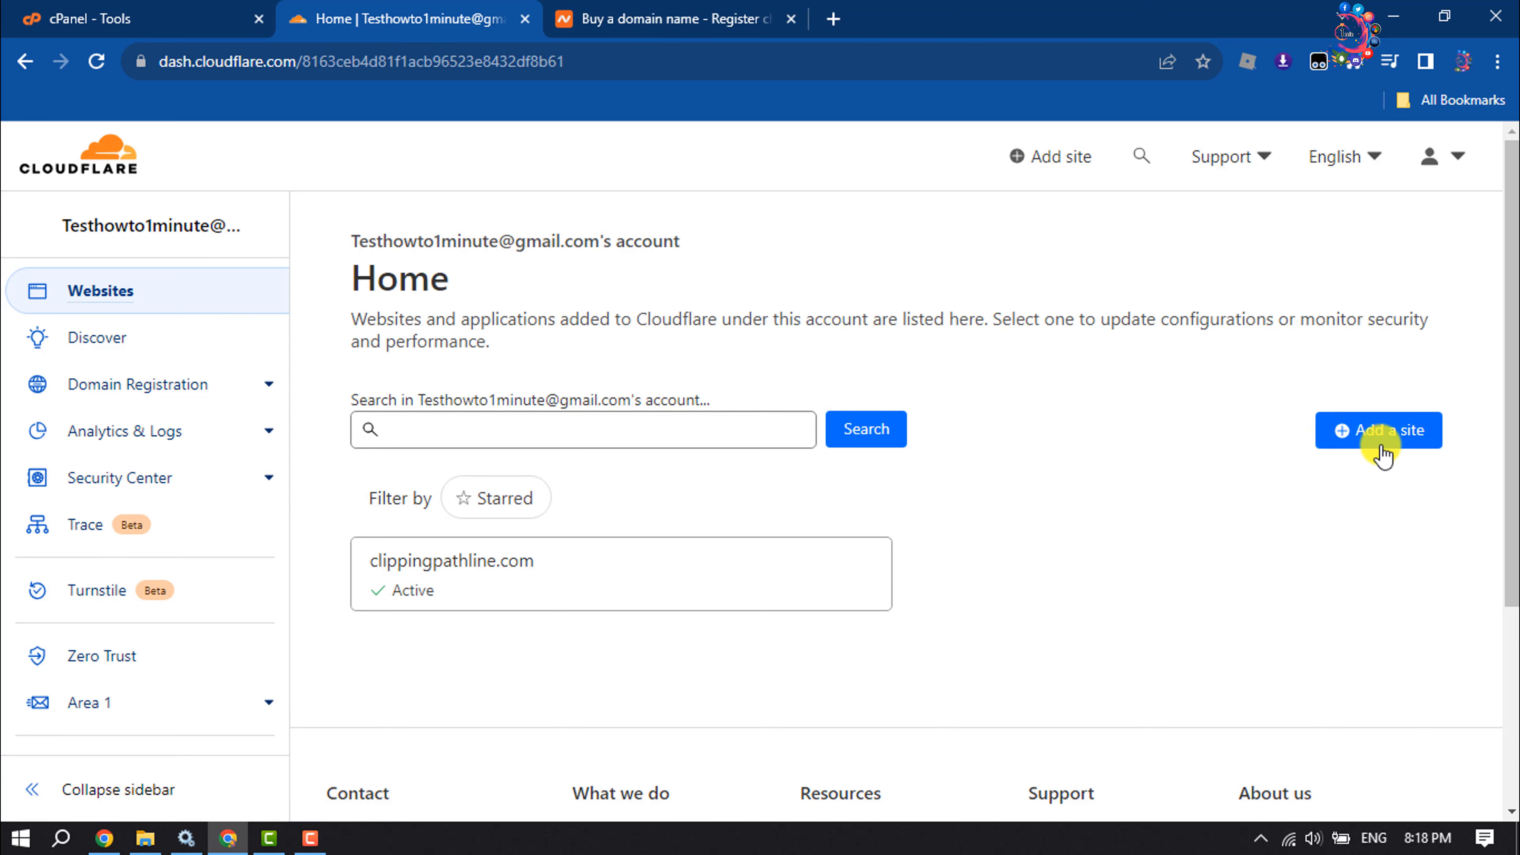
Enter howto1minute25.com as the new site's domain and submit it.
left_click(1378, 429)
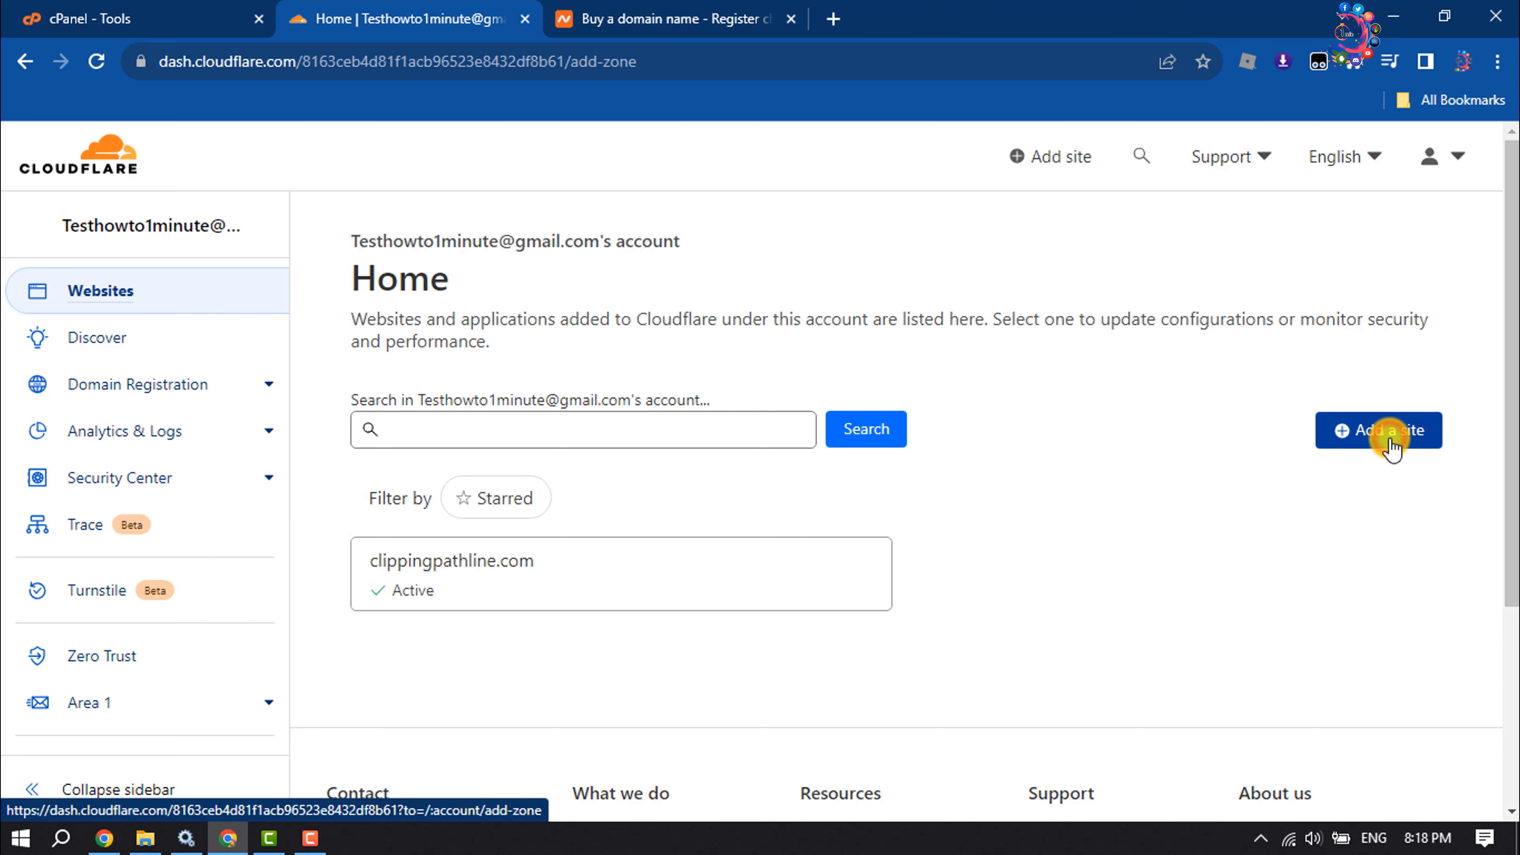
left_click(1377, 429)
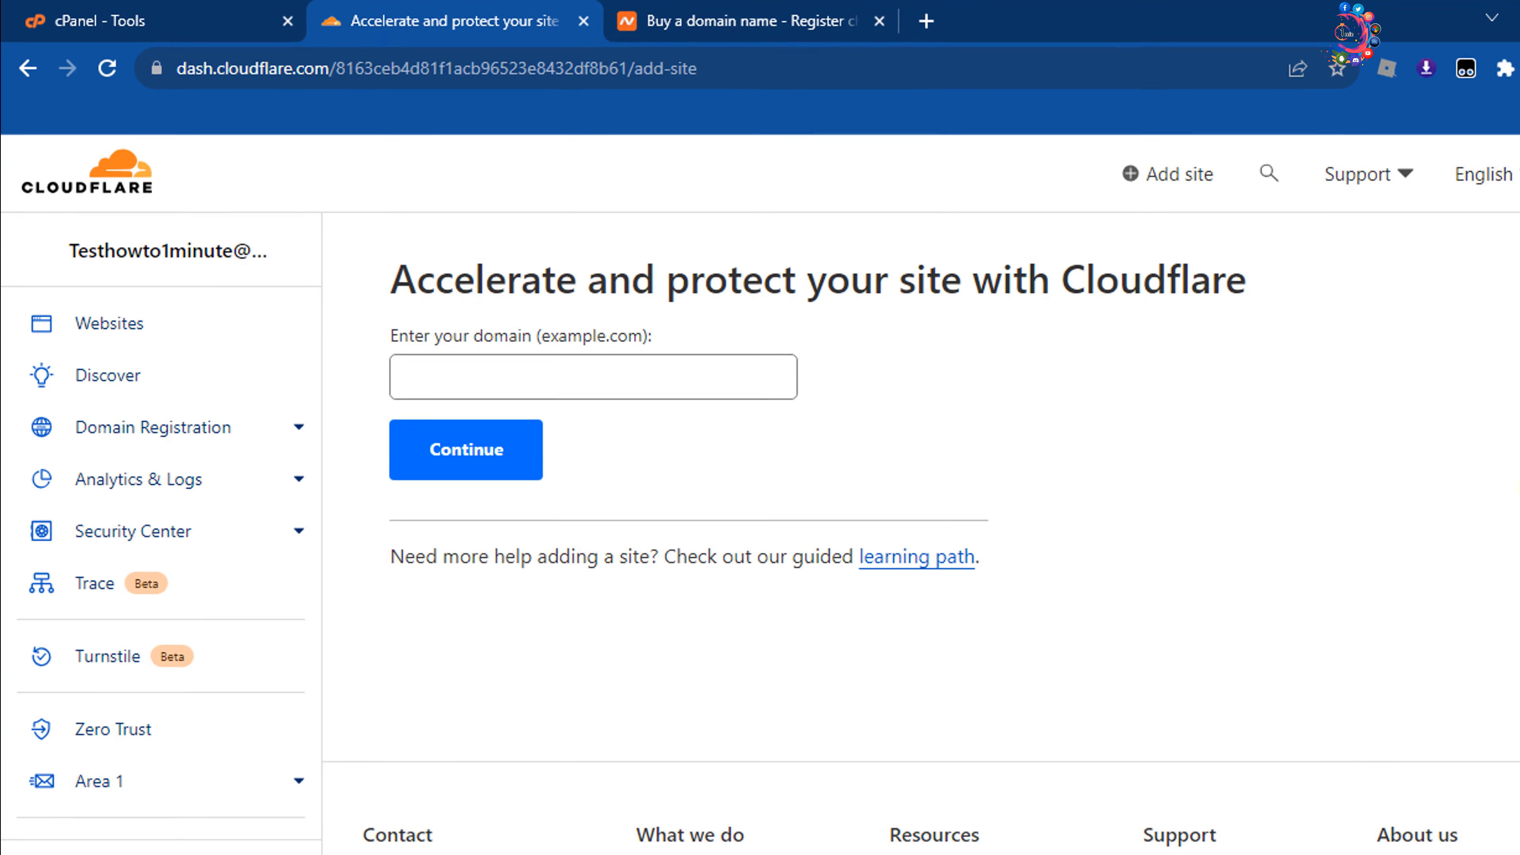
type("howto1minute25.com")
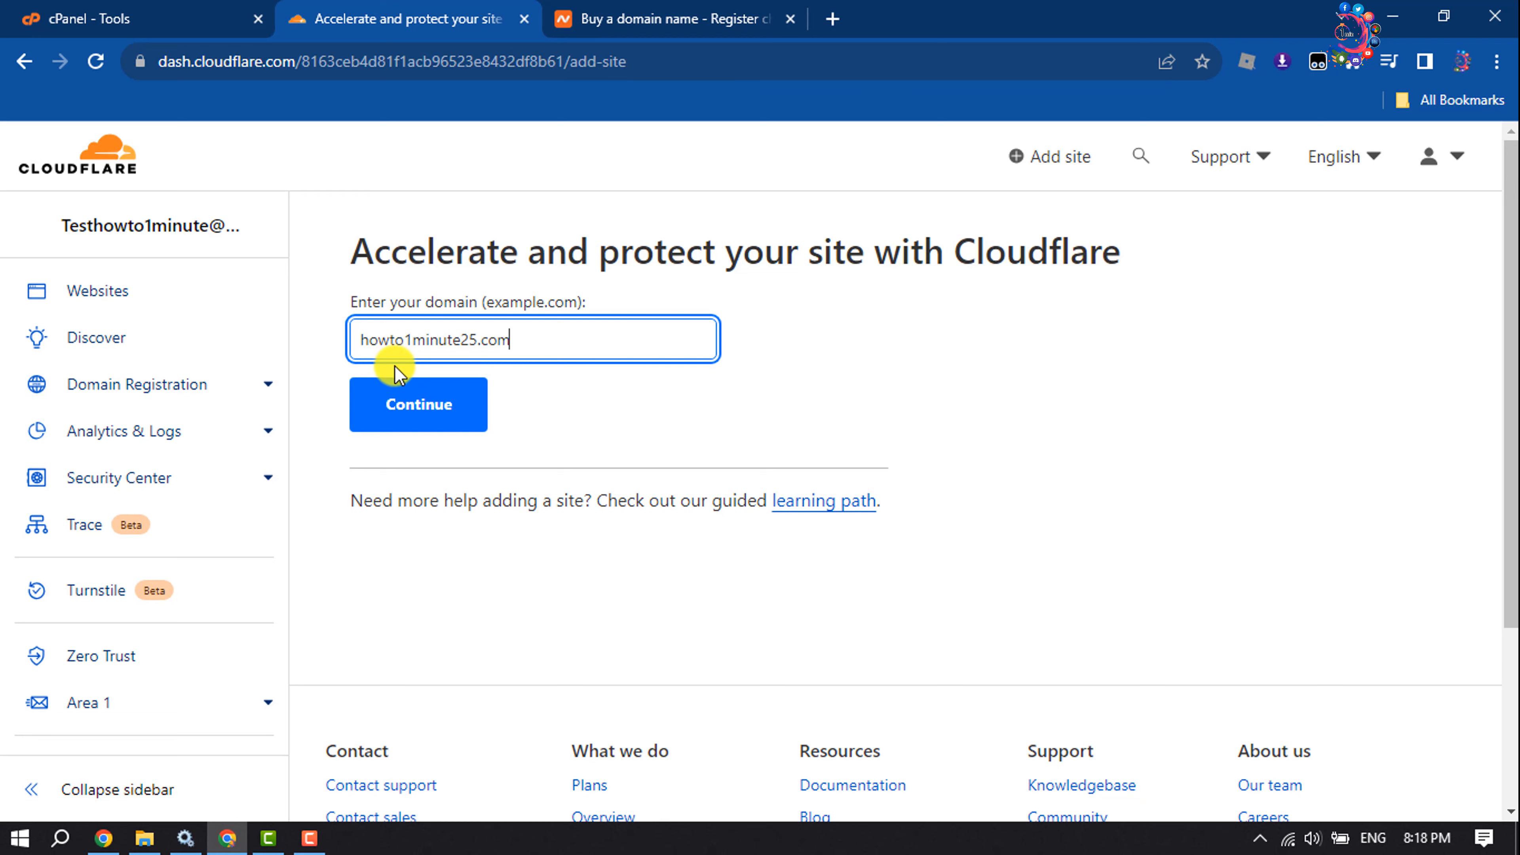
left_click(418, 404)
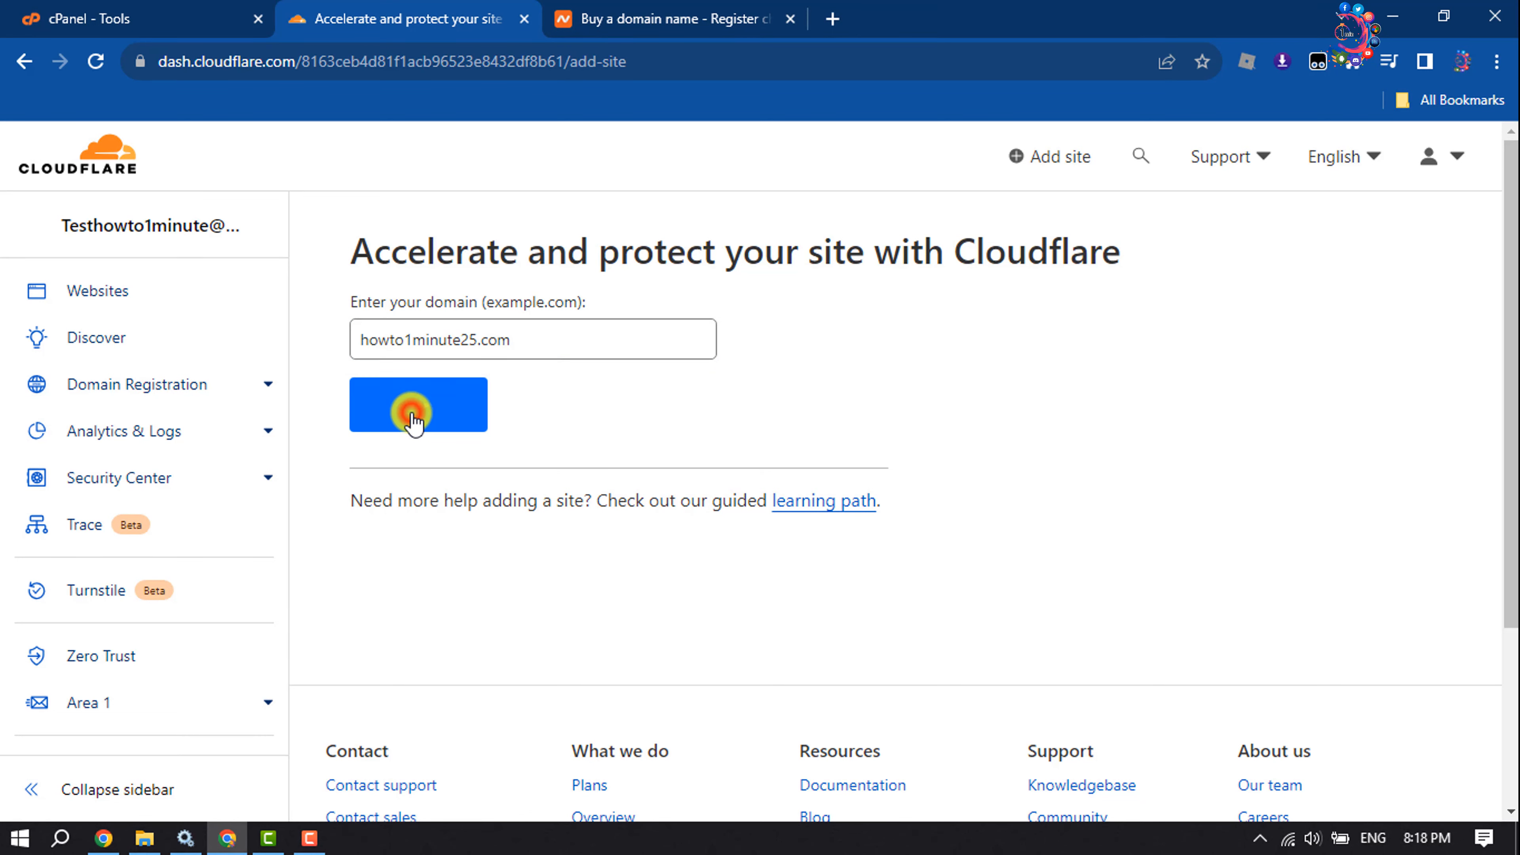
Select the Free plan for howto1minute25.com and confirm it.
left_click(418, 405)
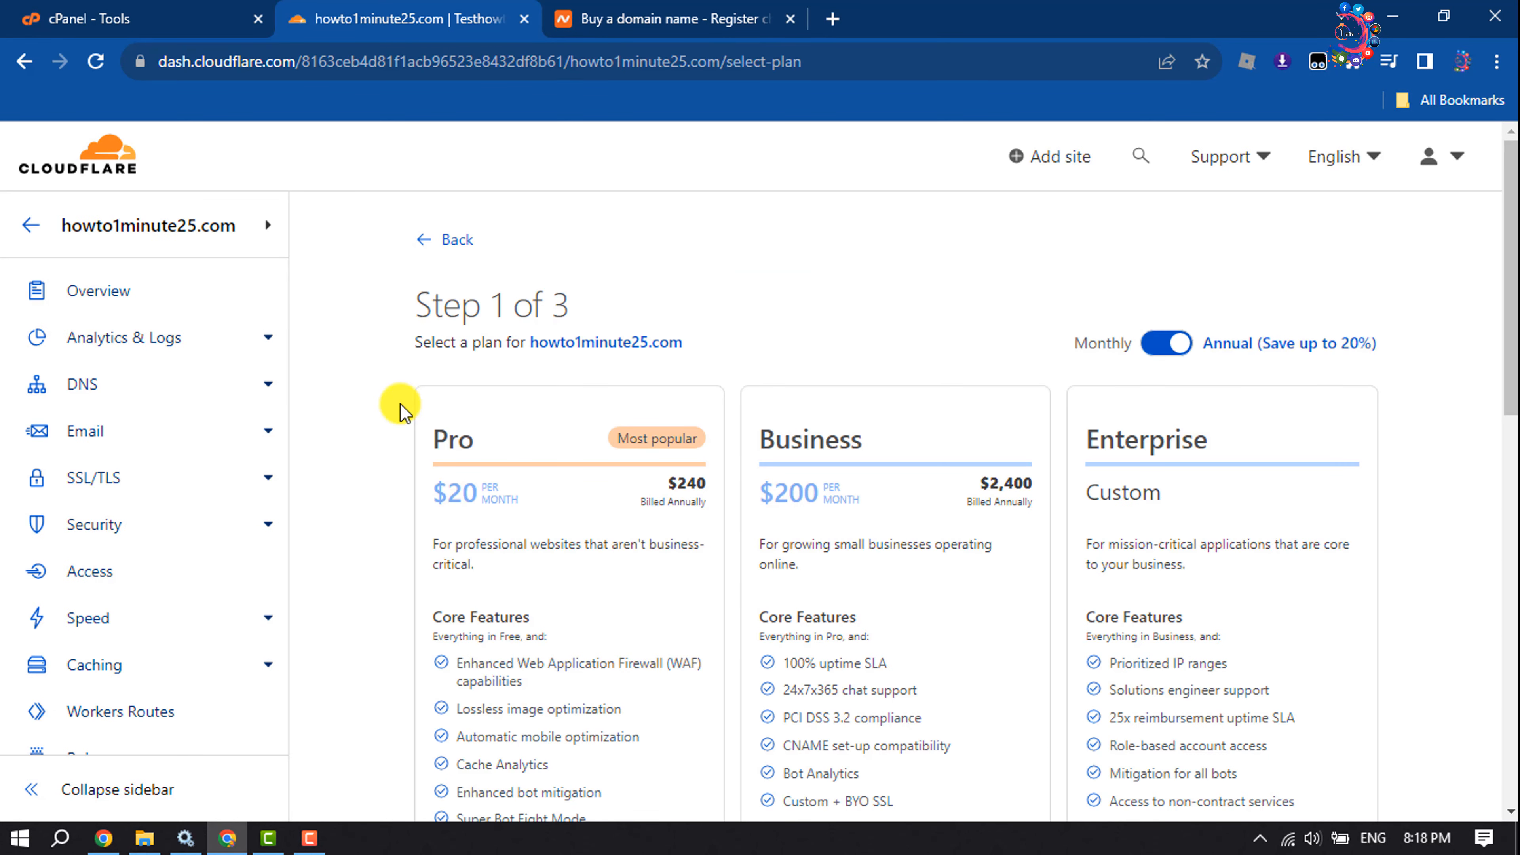
mouse_move(401, 426)
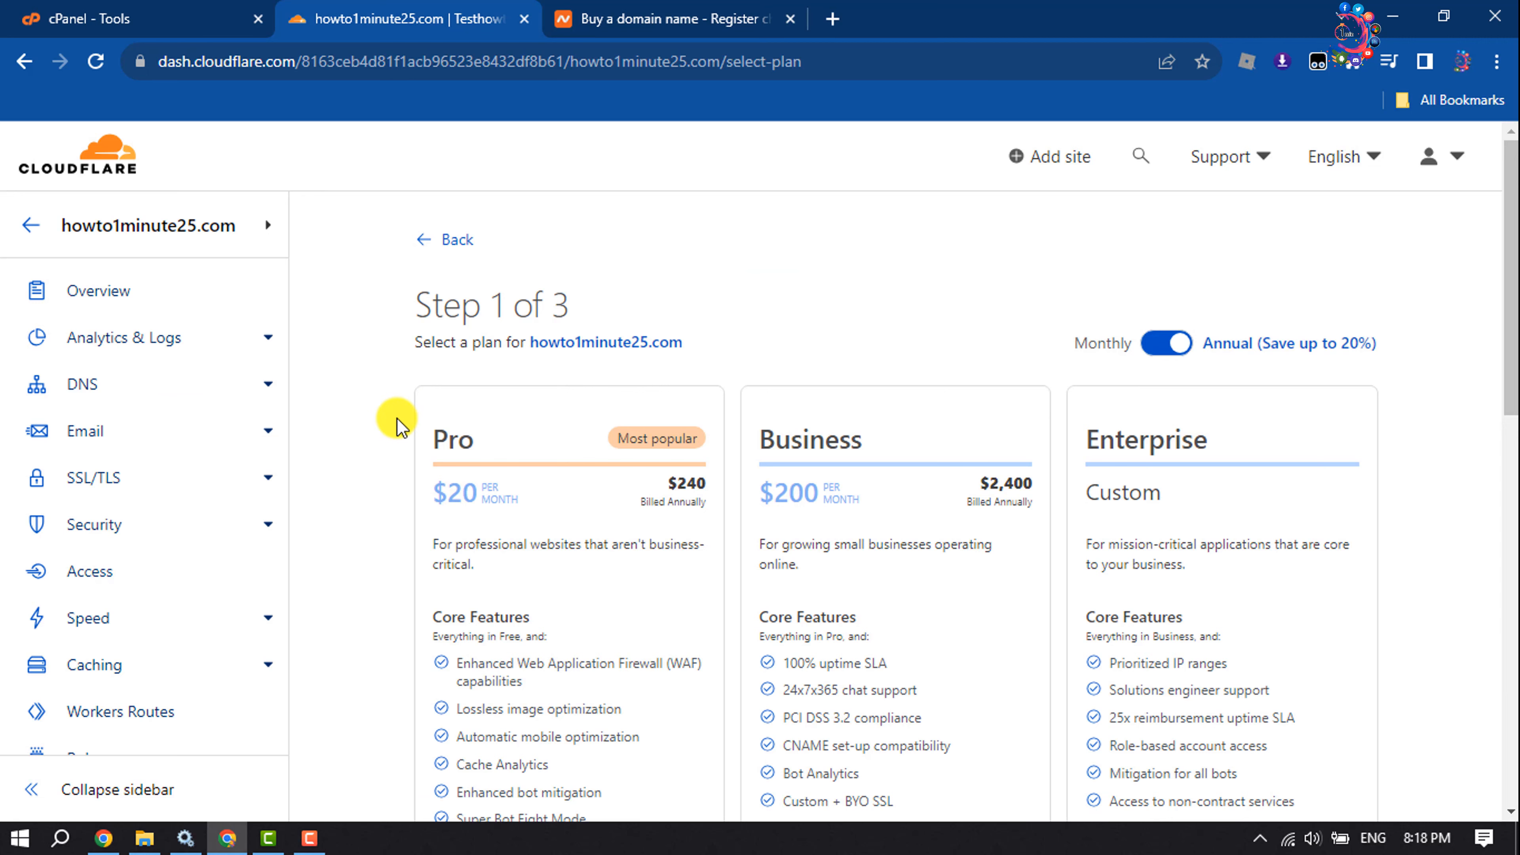
scroll("down", 3)
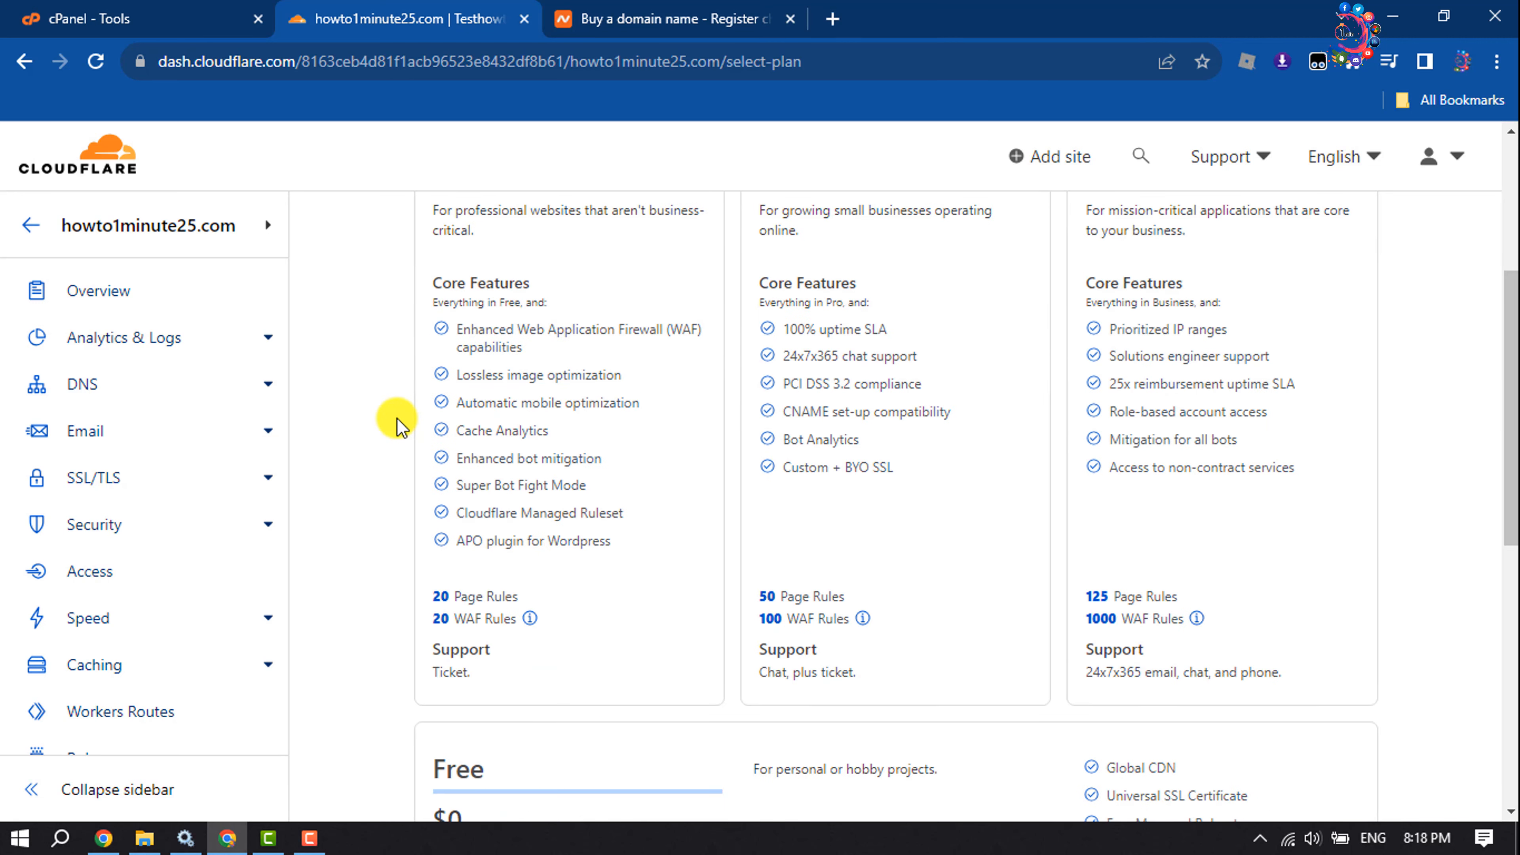
scroll("down", 3)
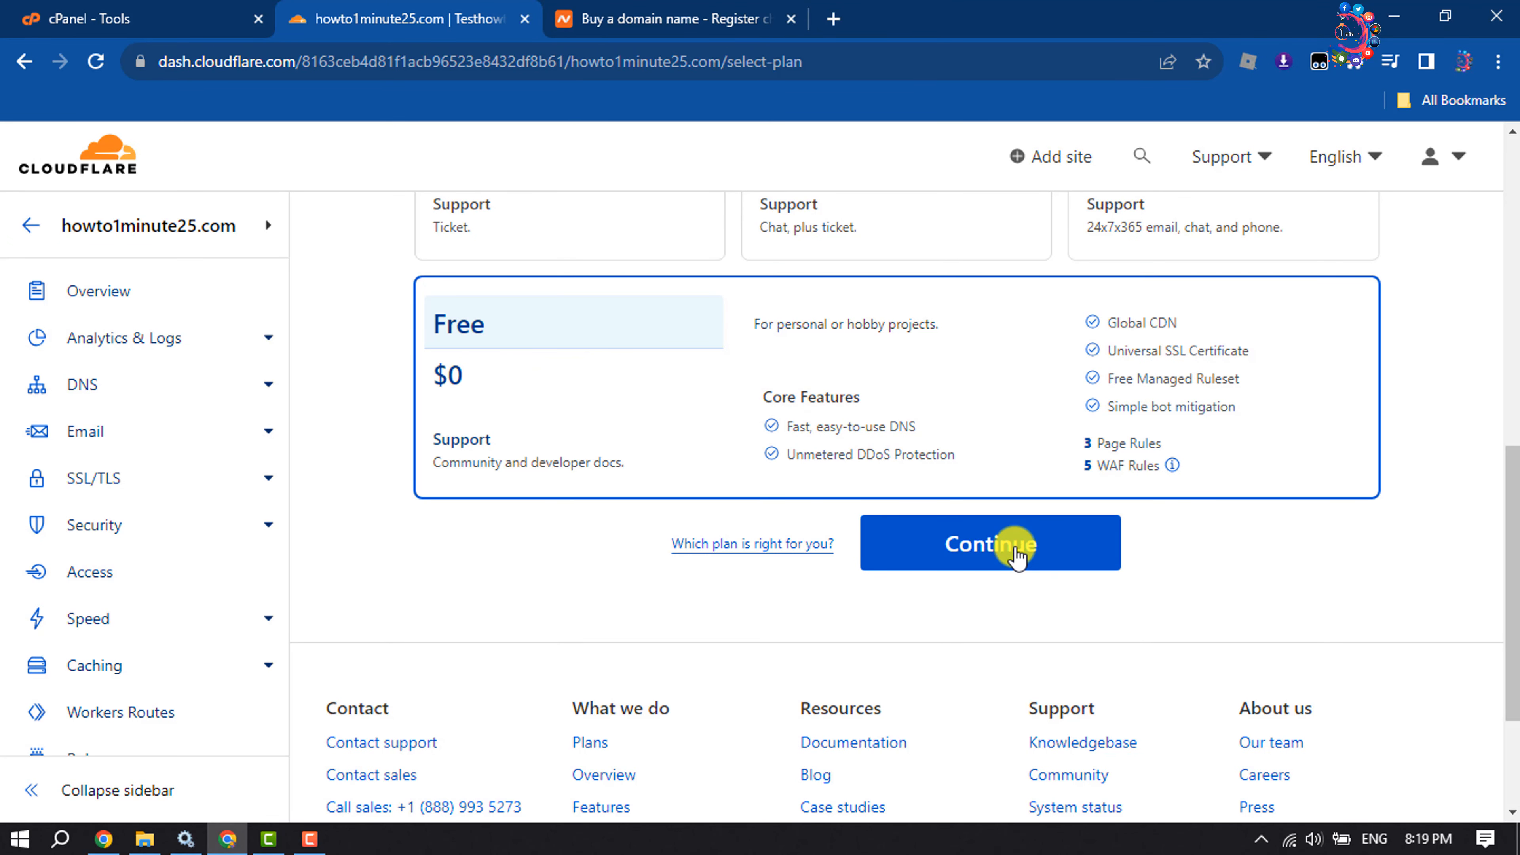
left_click(990, 542)
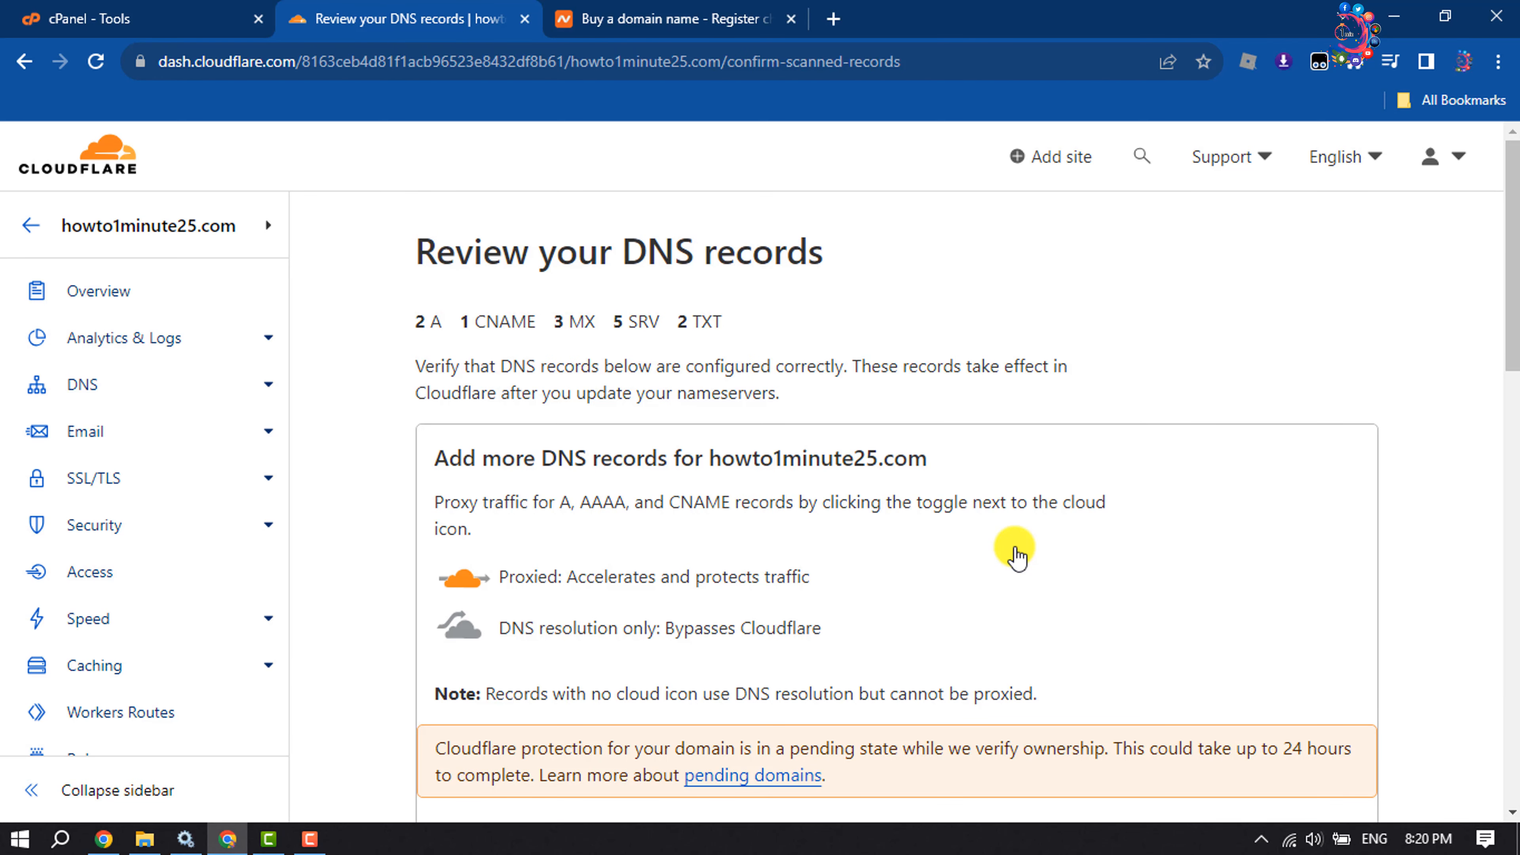
Review the scanned DNS records list and confirm them to continue.
scroll("down", 3)
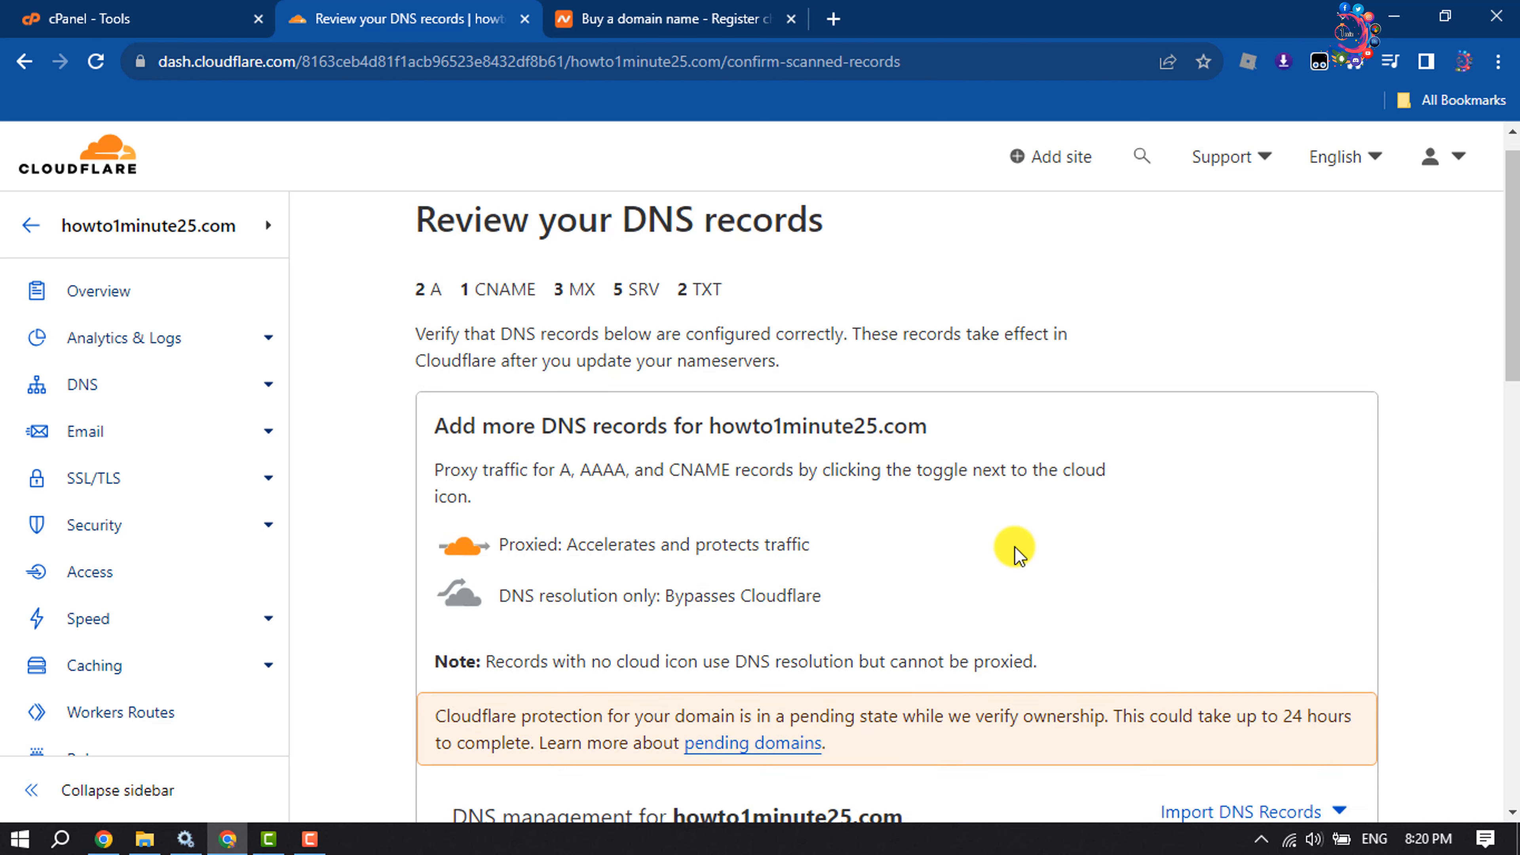
scroll("down", 3)
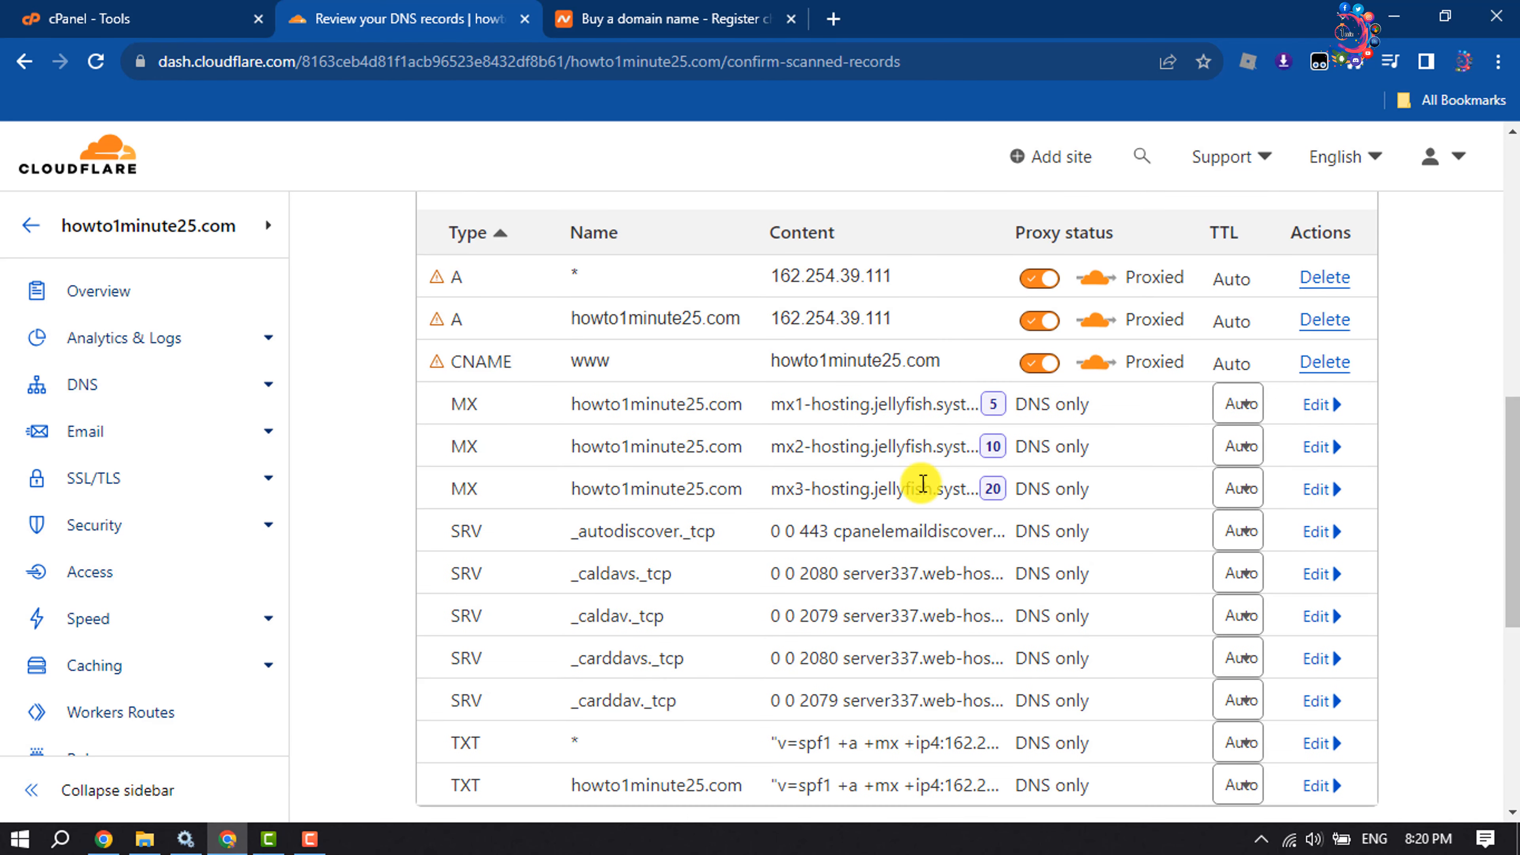
scroll("down", 3)
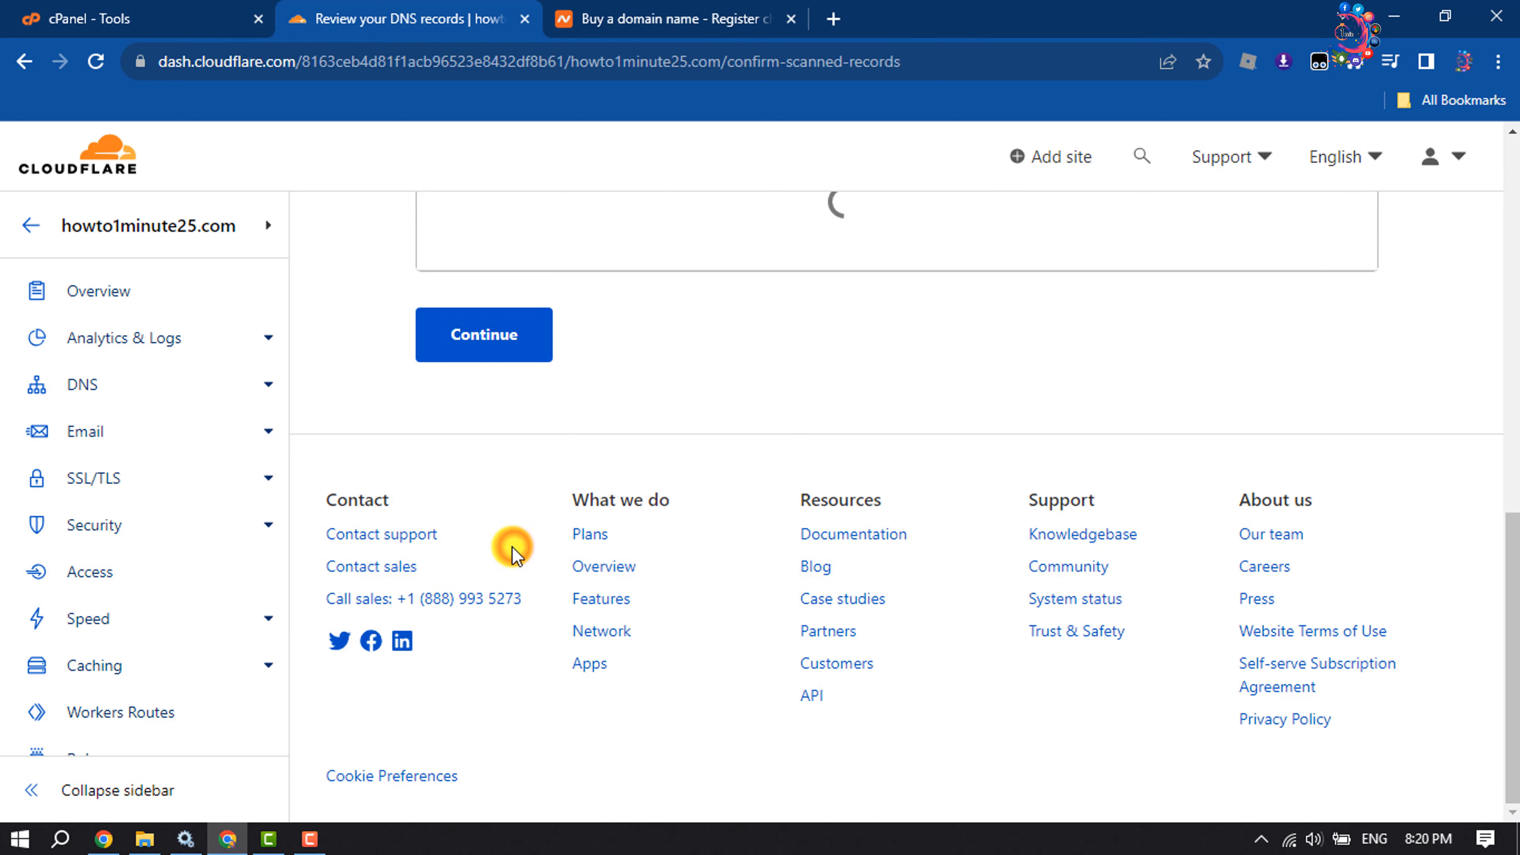
left_click(483, 334)
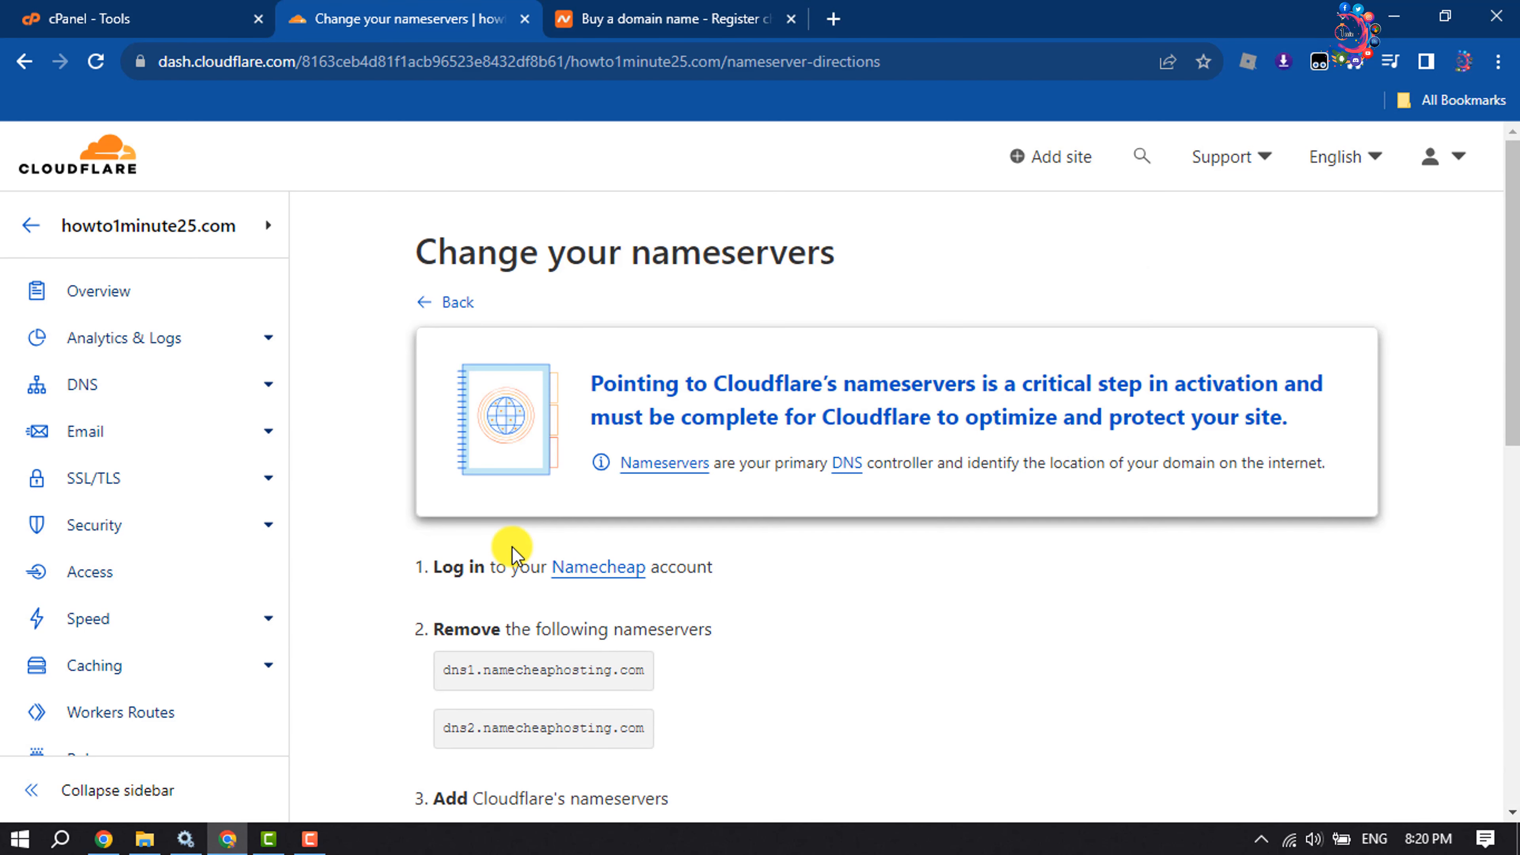
Read the two assigned Cloudflare nameservers, then switch to the Namecheap site.
scroll("down", 3)
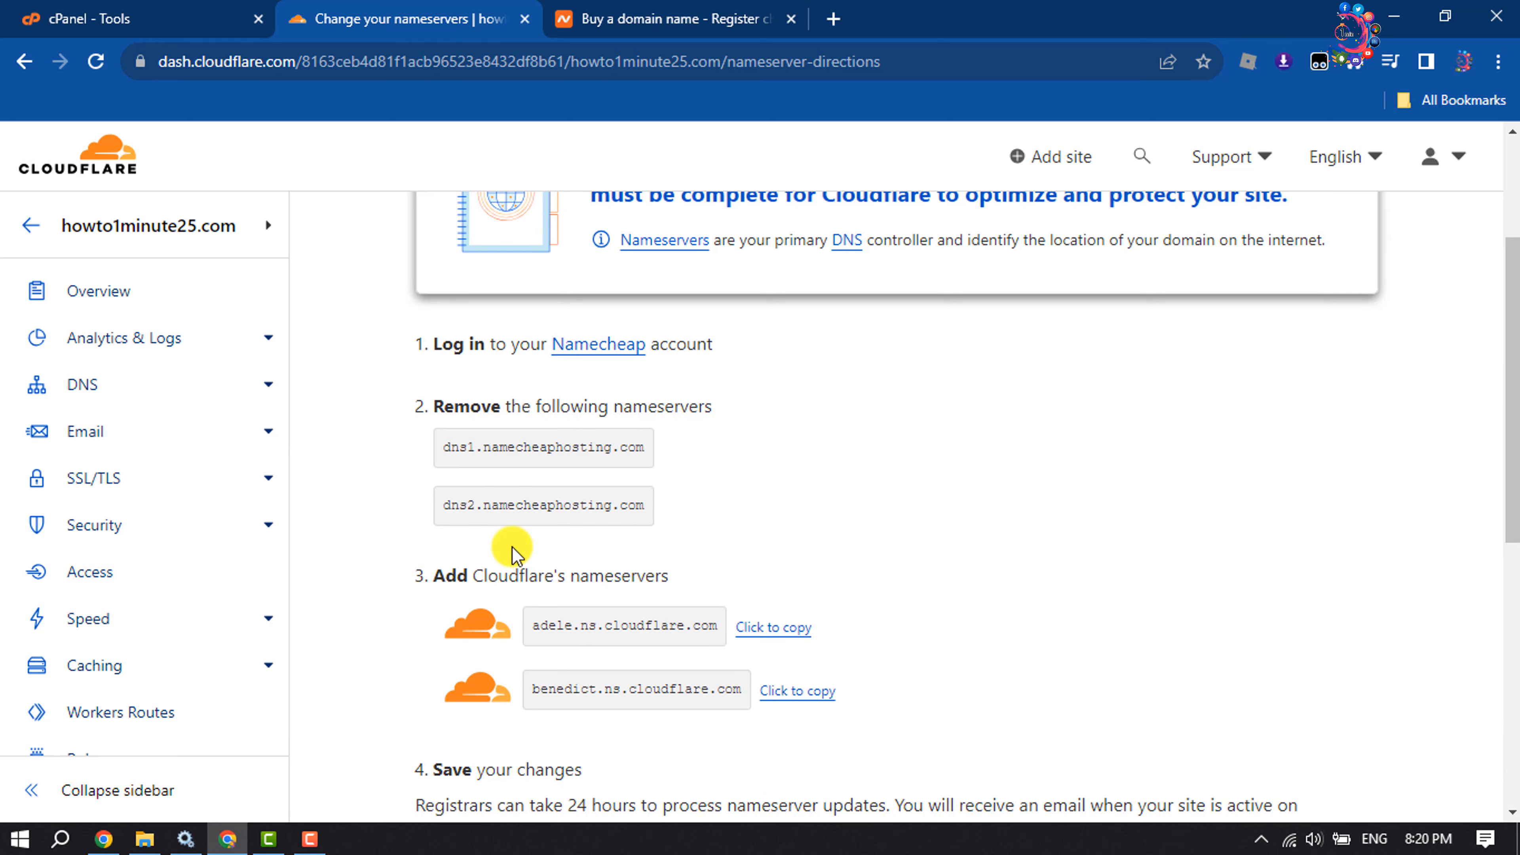
key("ctrl+plus")
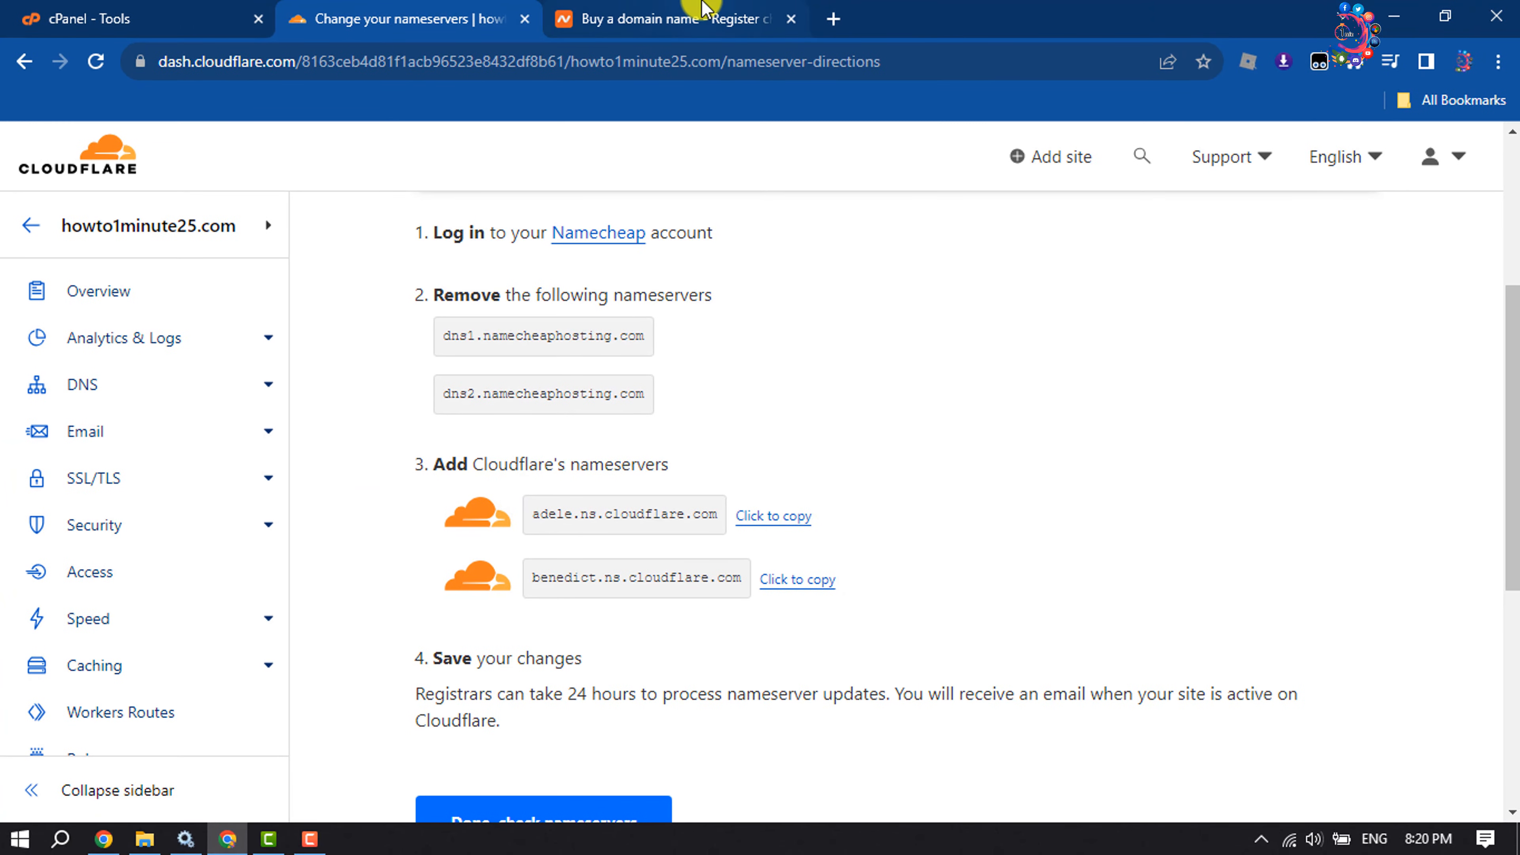
left_click(675, 19)
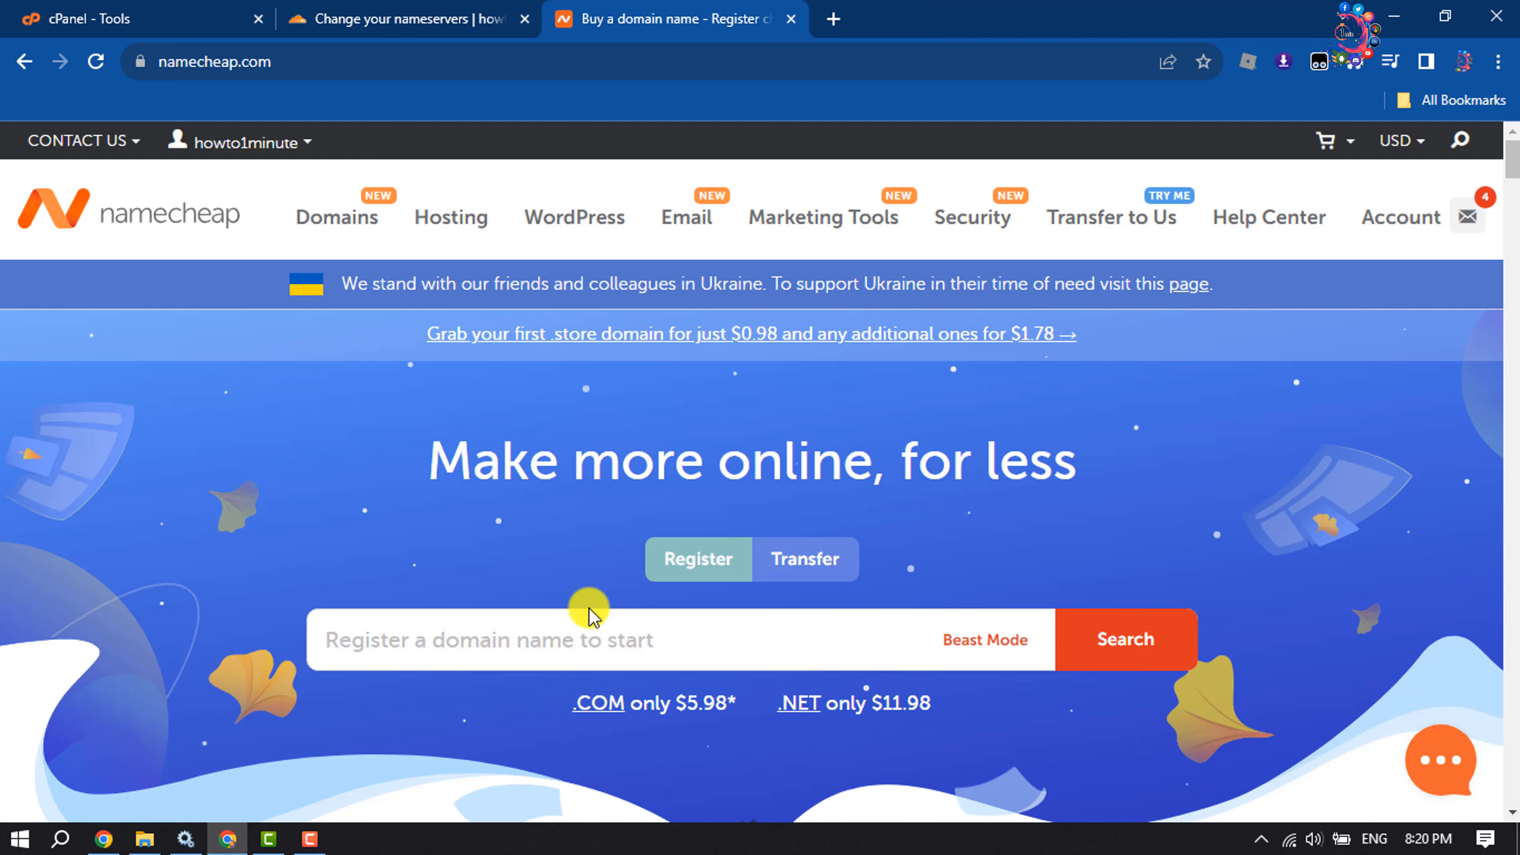
mouse_move(1465, 260)
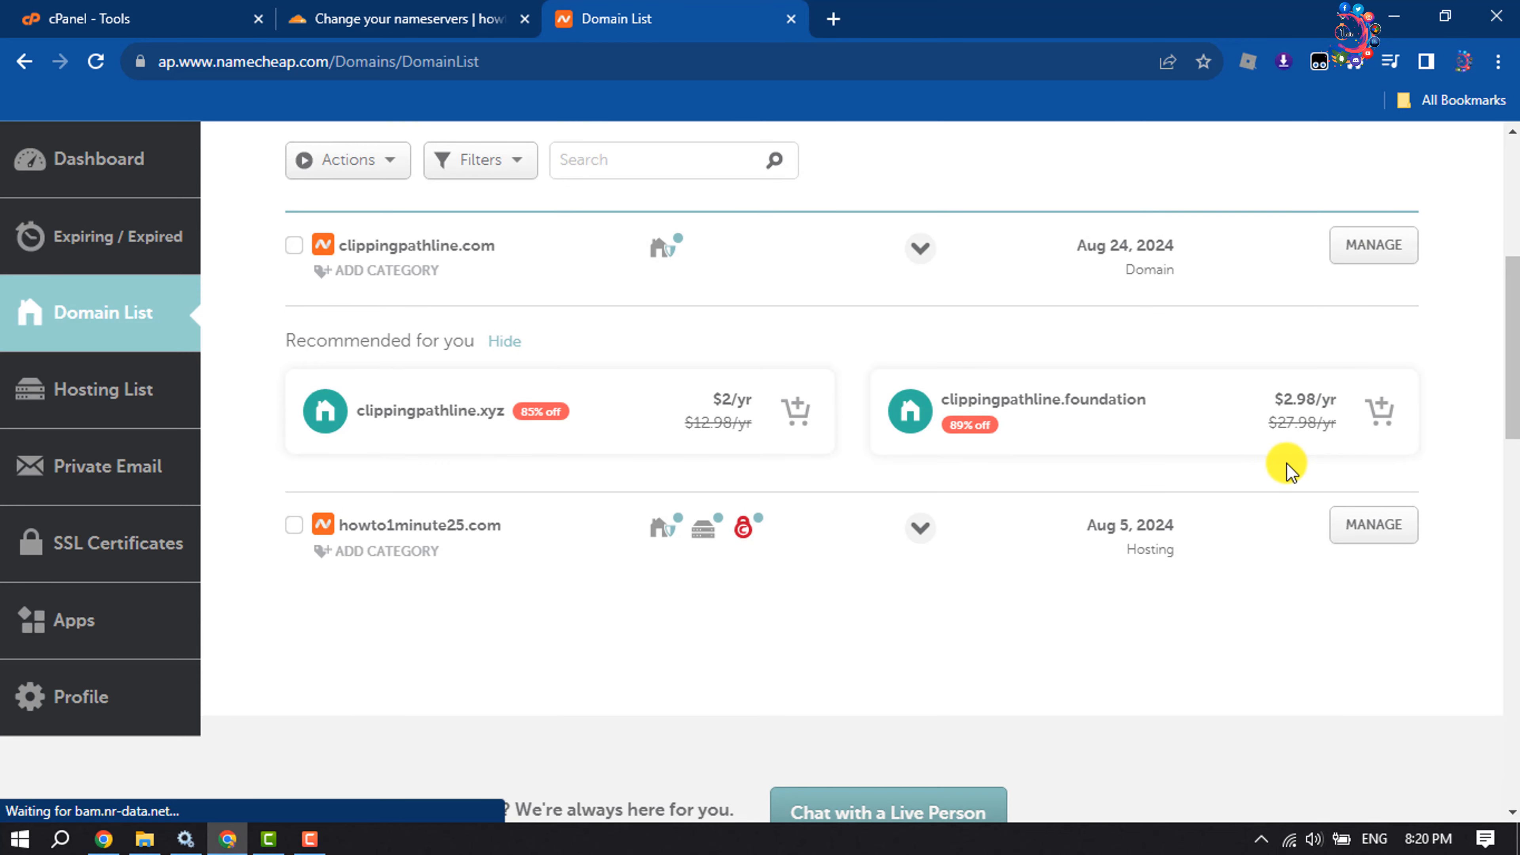
mouse_move(475, 593)
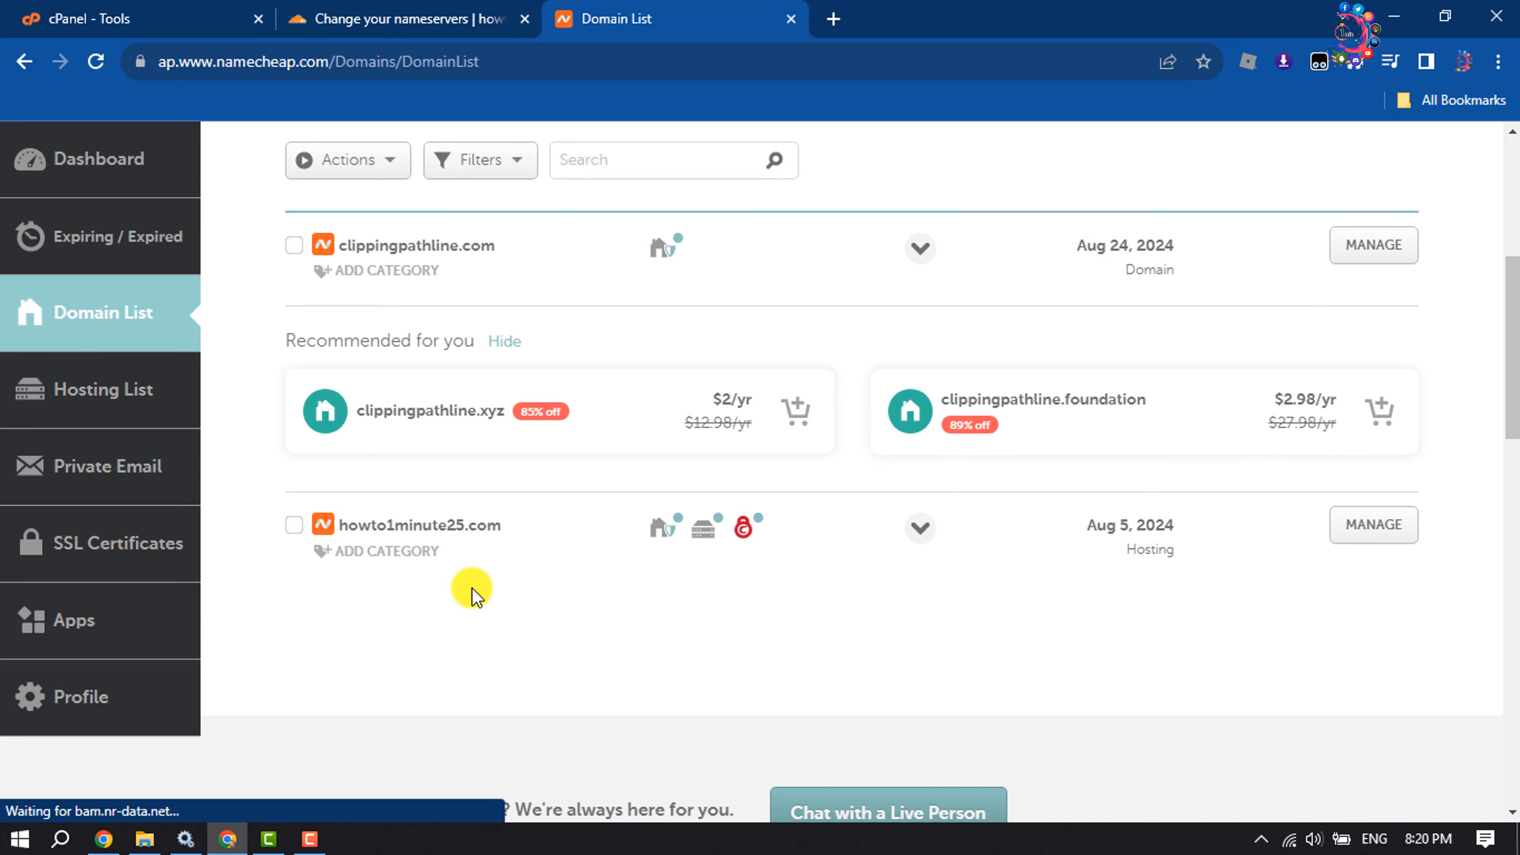
In howto1minute25.com's Namecheap settings, change the nameserver type to Custom DNS.
left_click(1372, 525)
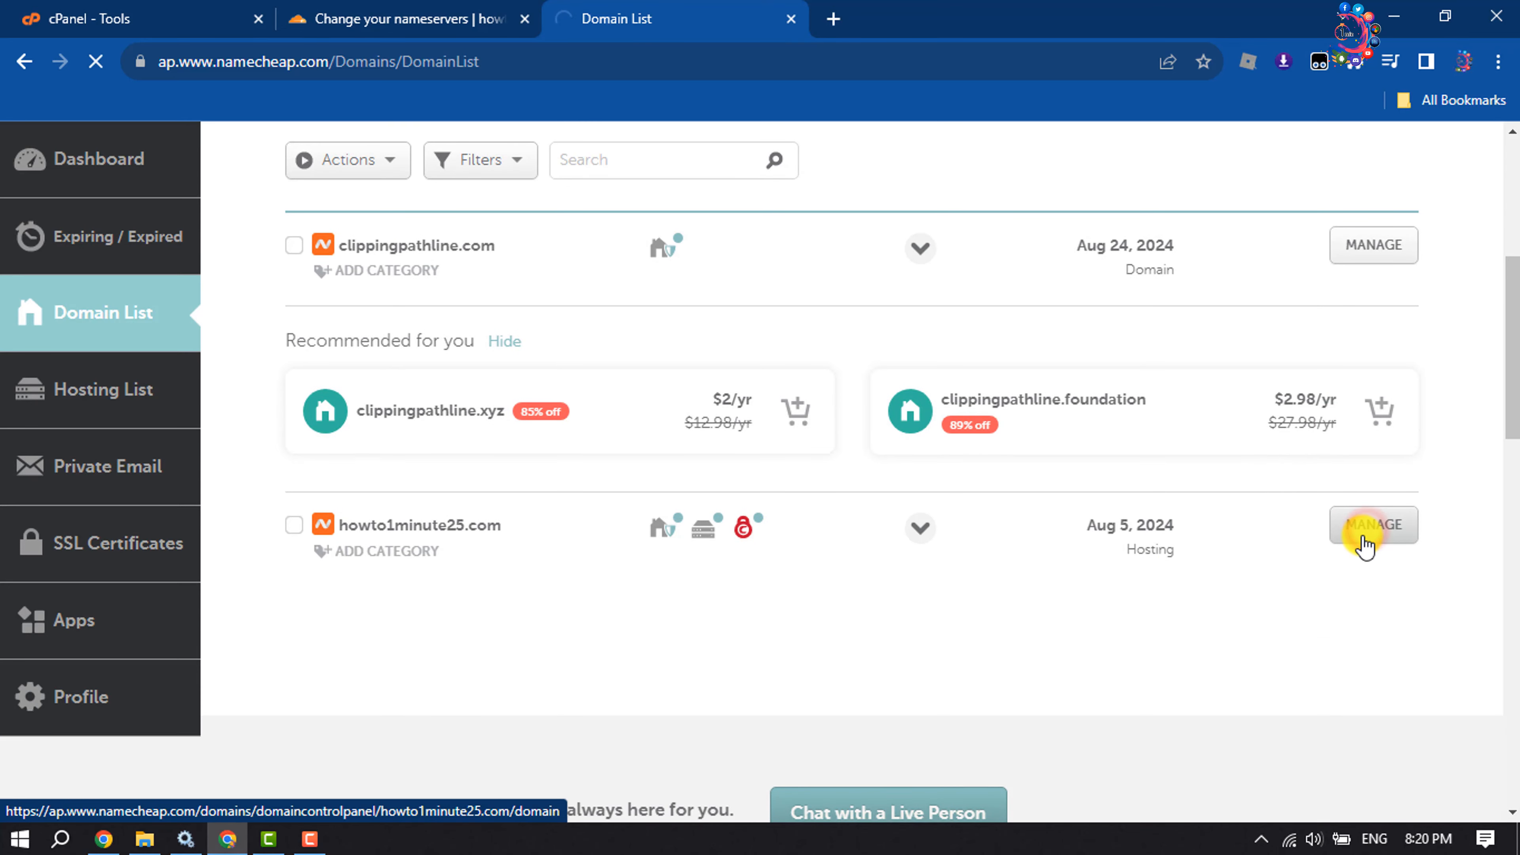
left_click(1373, 524)
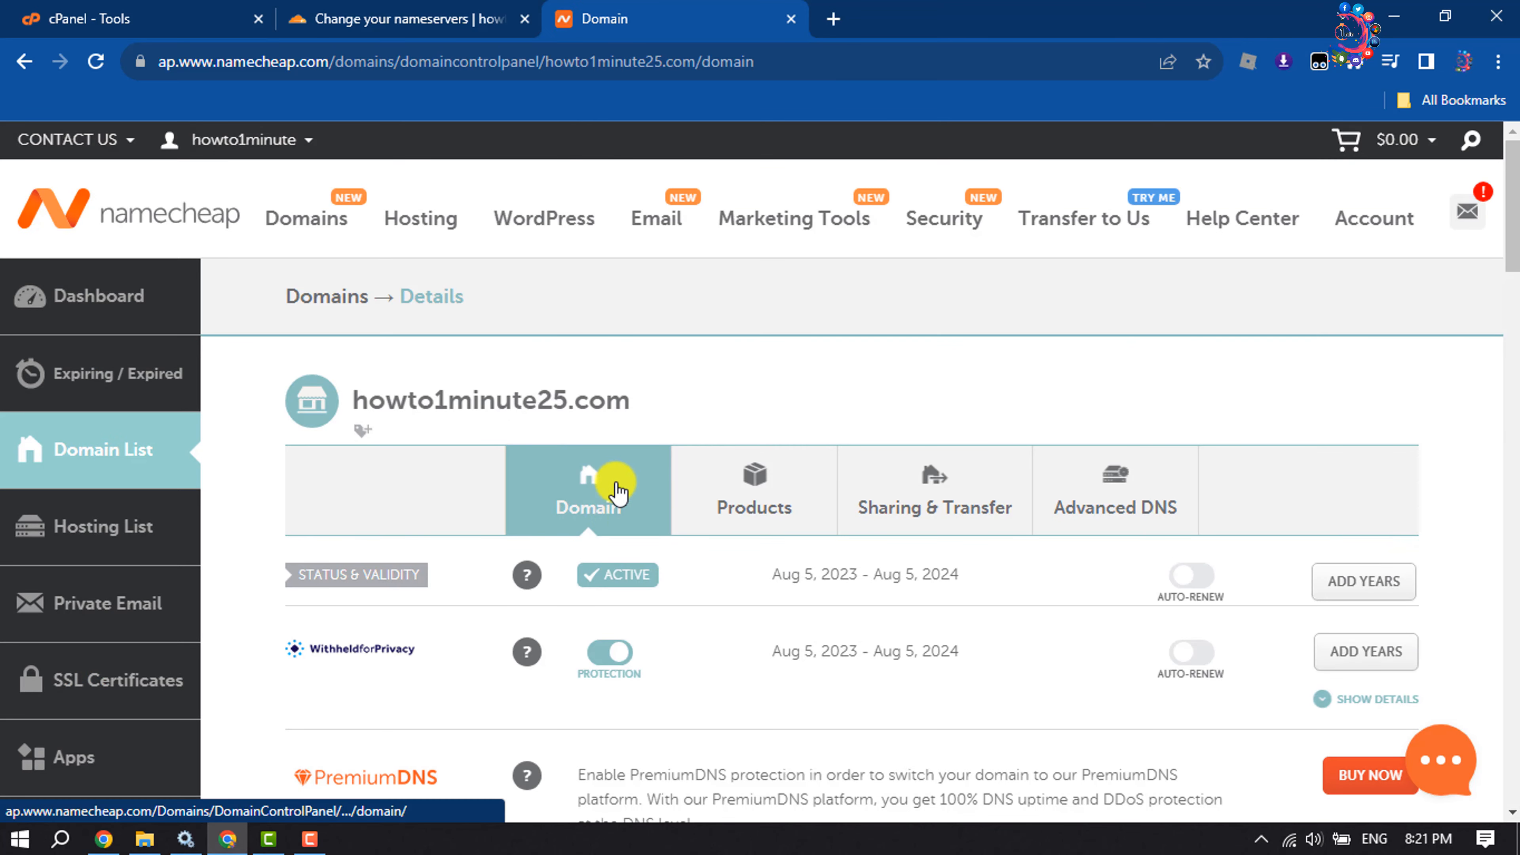
scroll("down", 3)
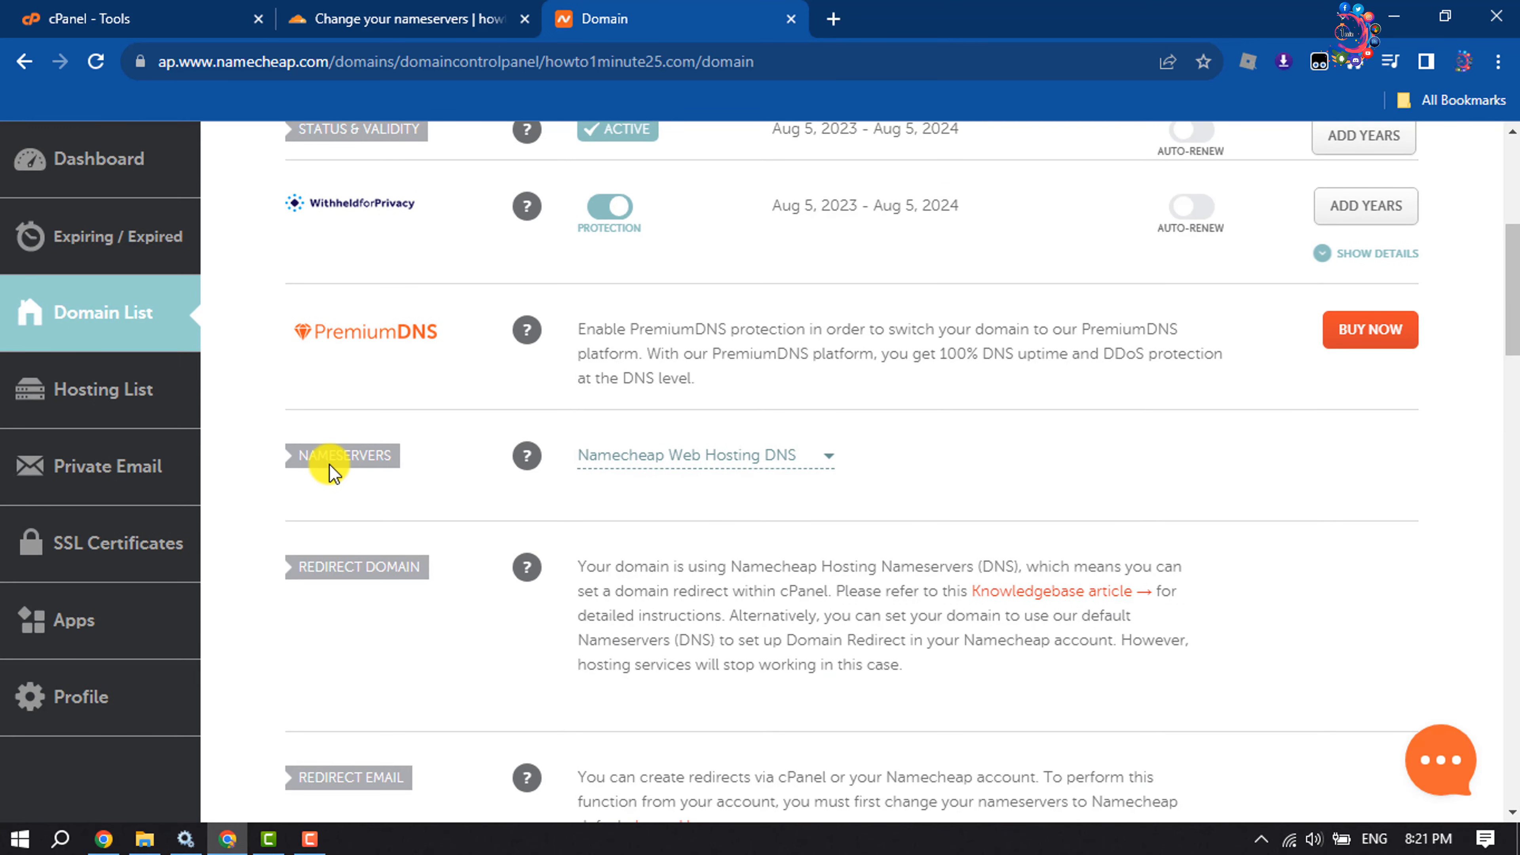
mouse_move(739, 490)
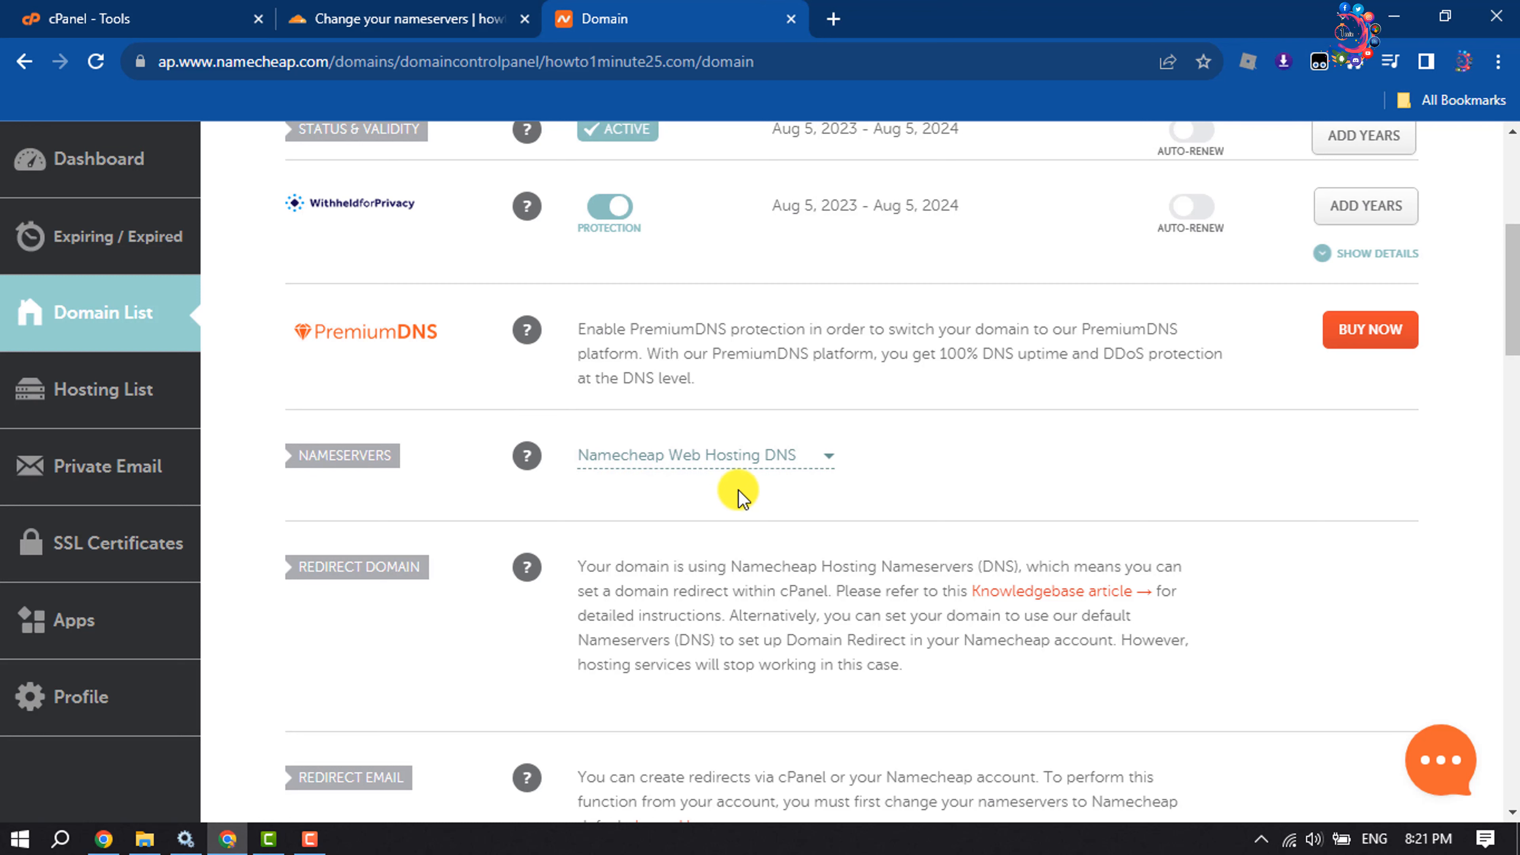
left_click(828, 456)
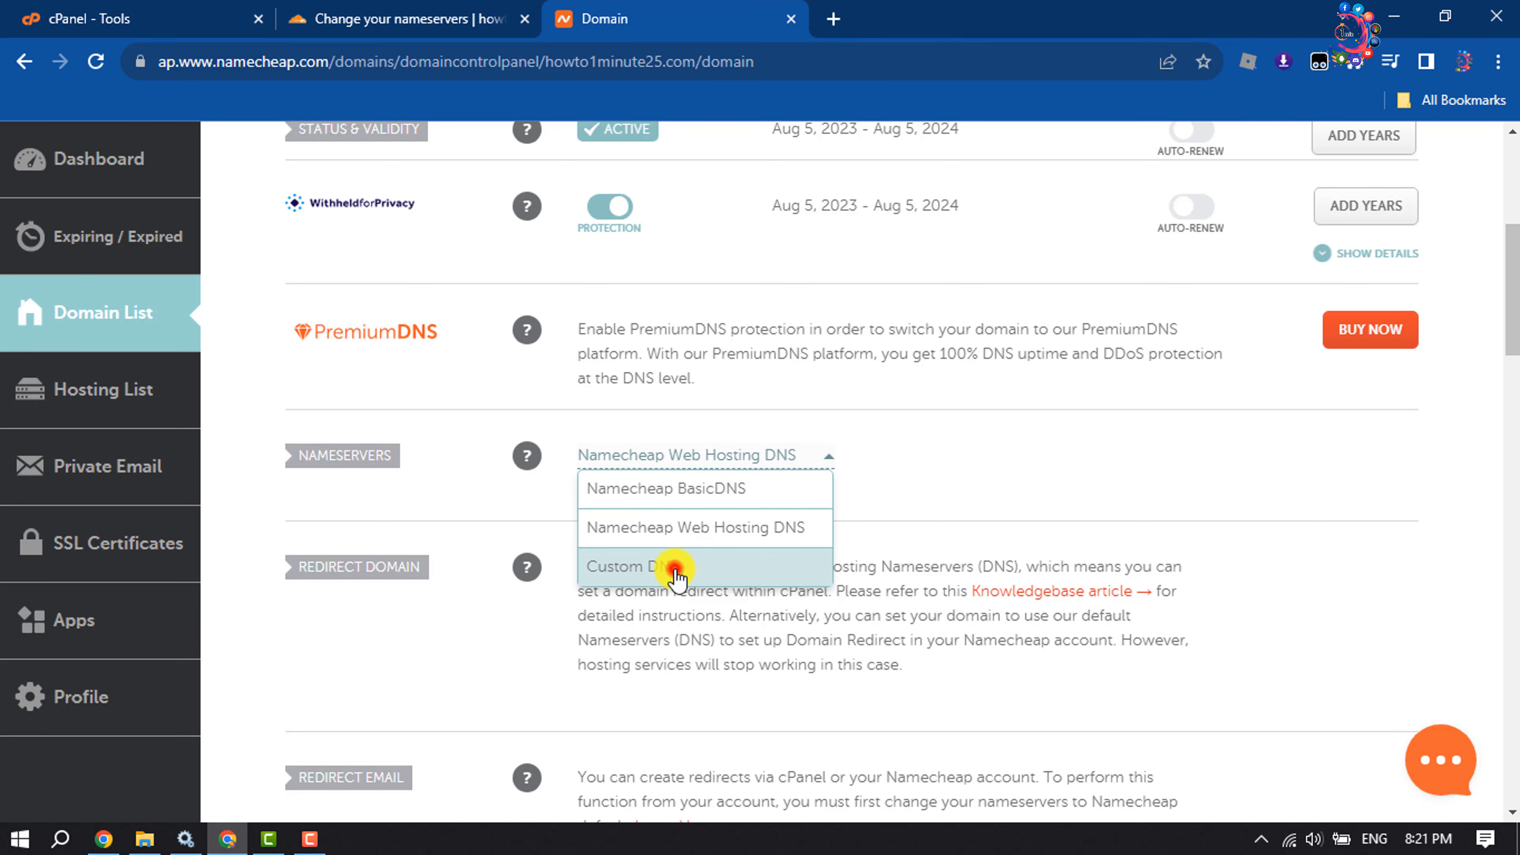
left_click(678, 566)
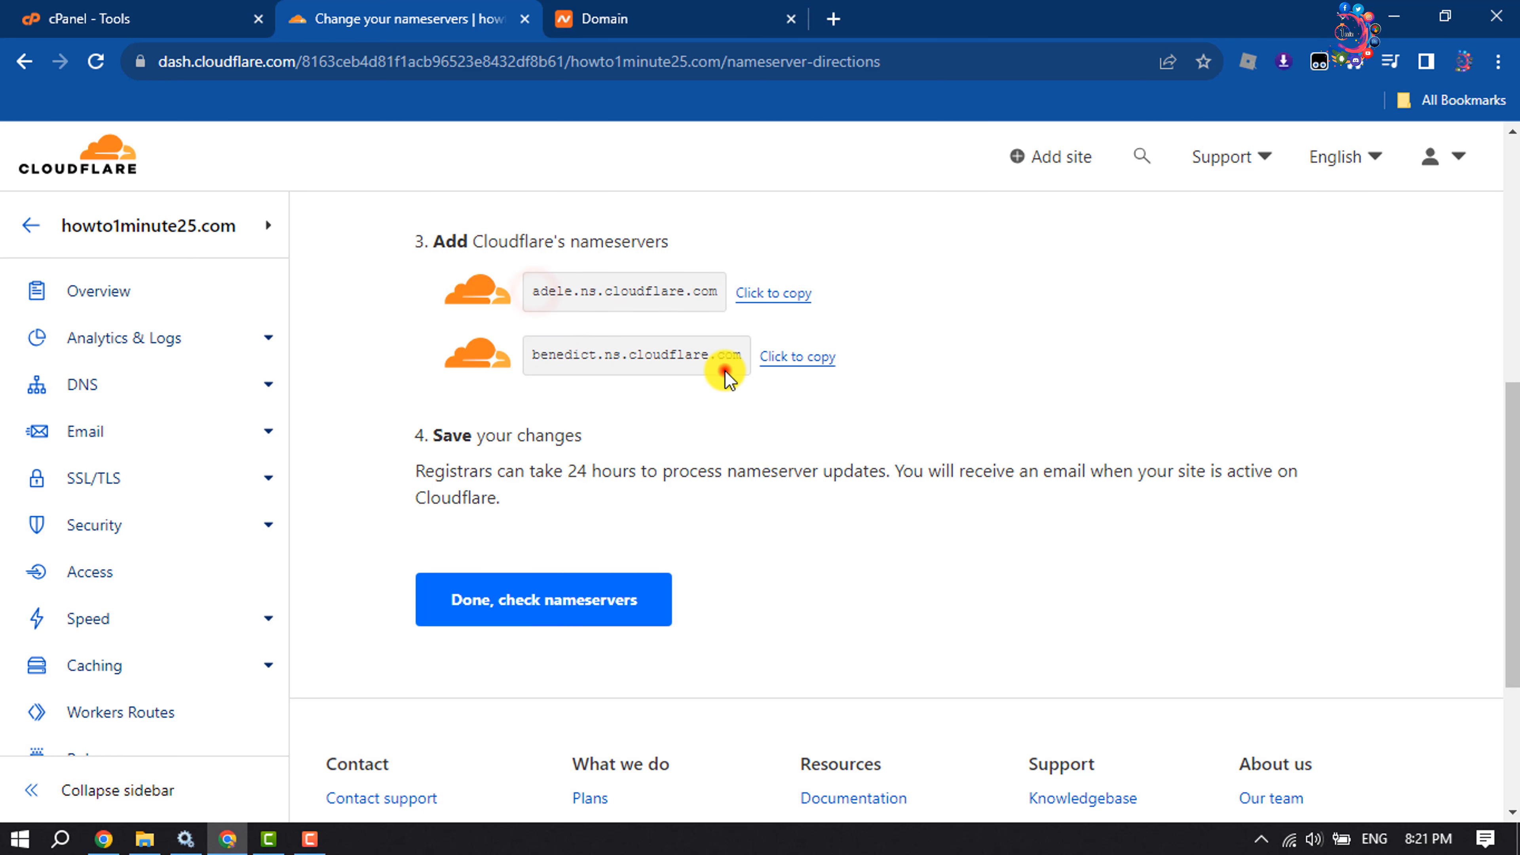
Enter adele.ns.cloudflare.com and benedict.ns.cloudflare.com as custom nameservers and save them.
left_click(774, 293)
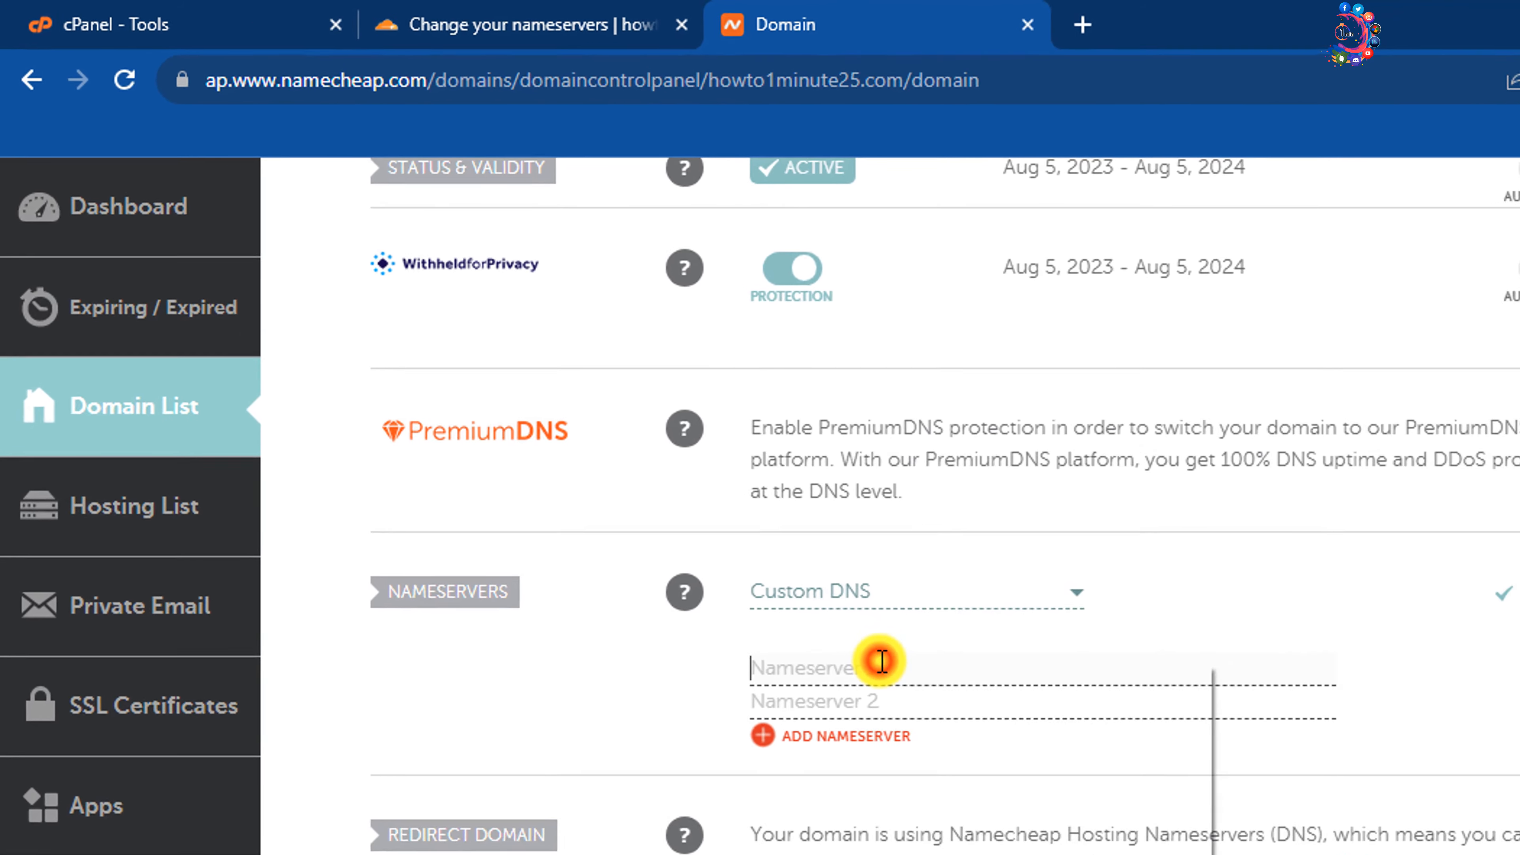
left_click(524, 25)
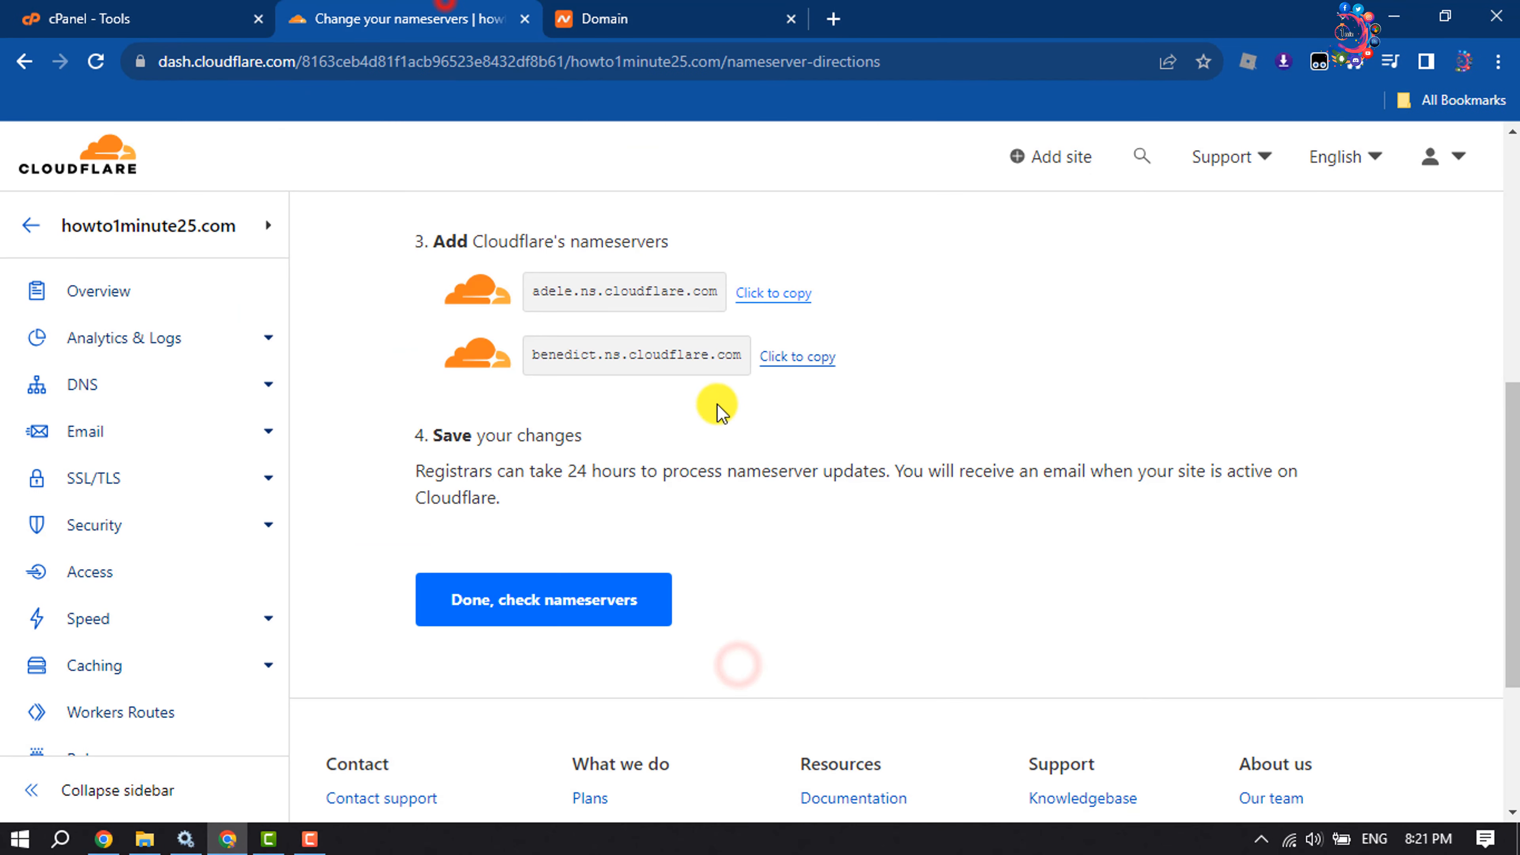
left_click(601, 18)
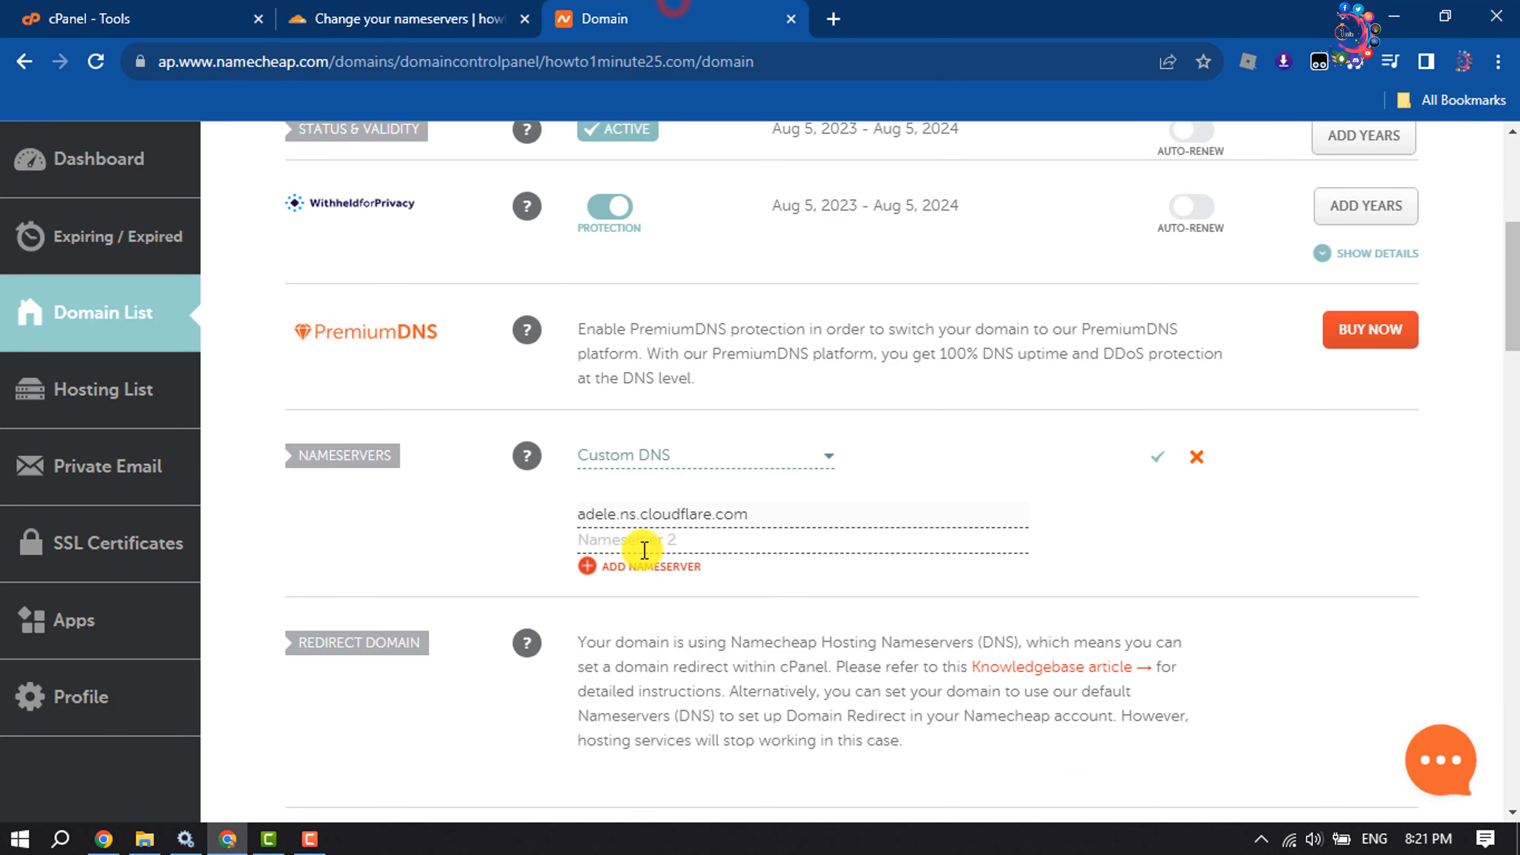
type("benedict.ns.cloudflare.com")
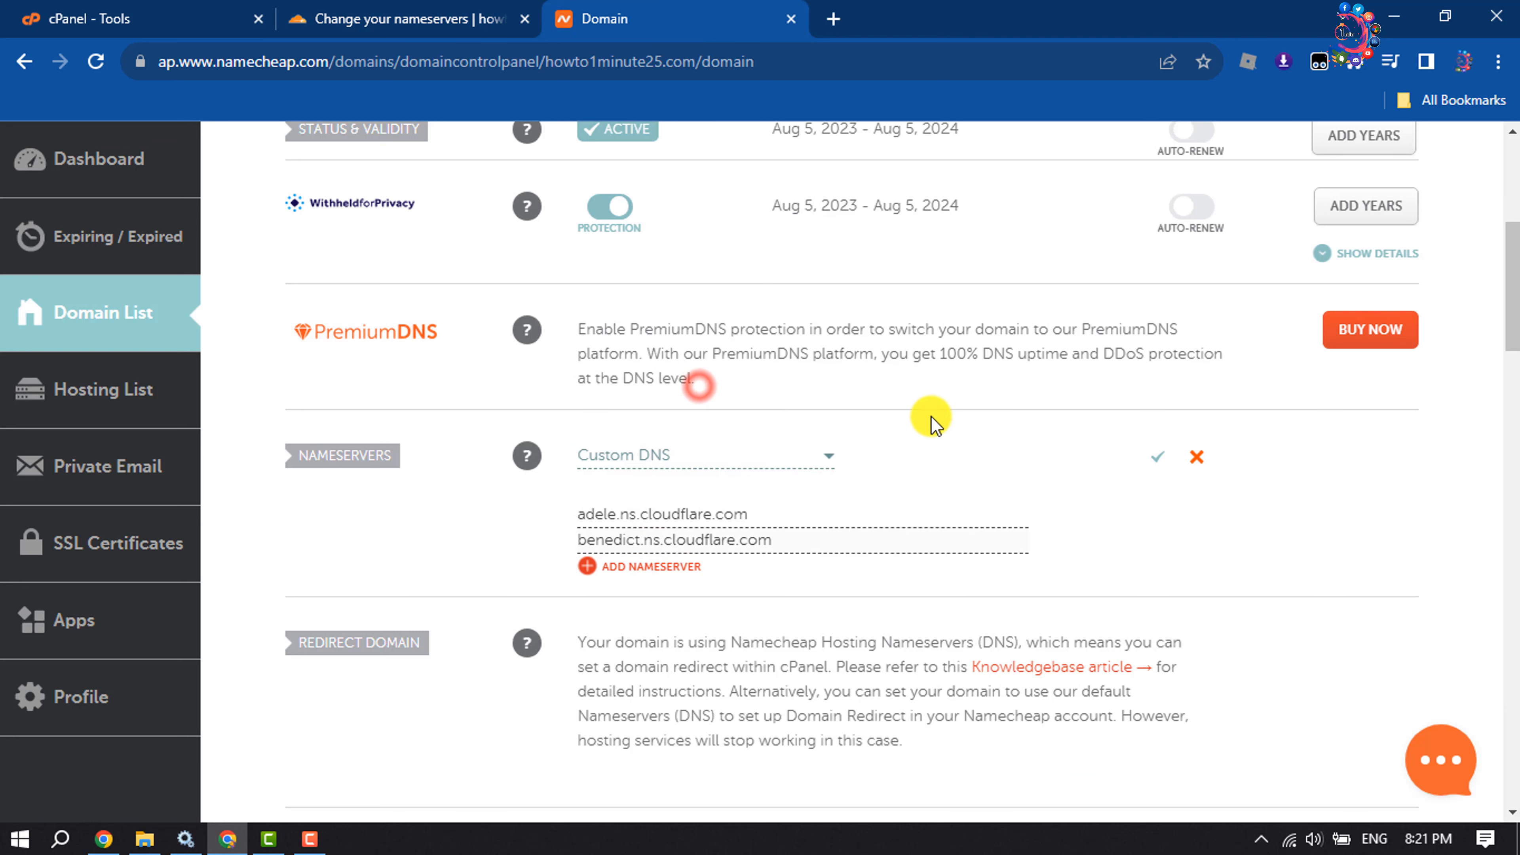
left_click(1156, 457)
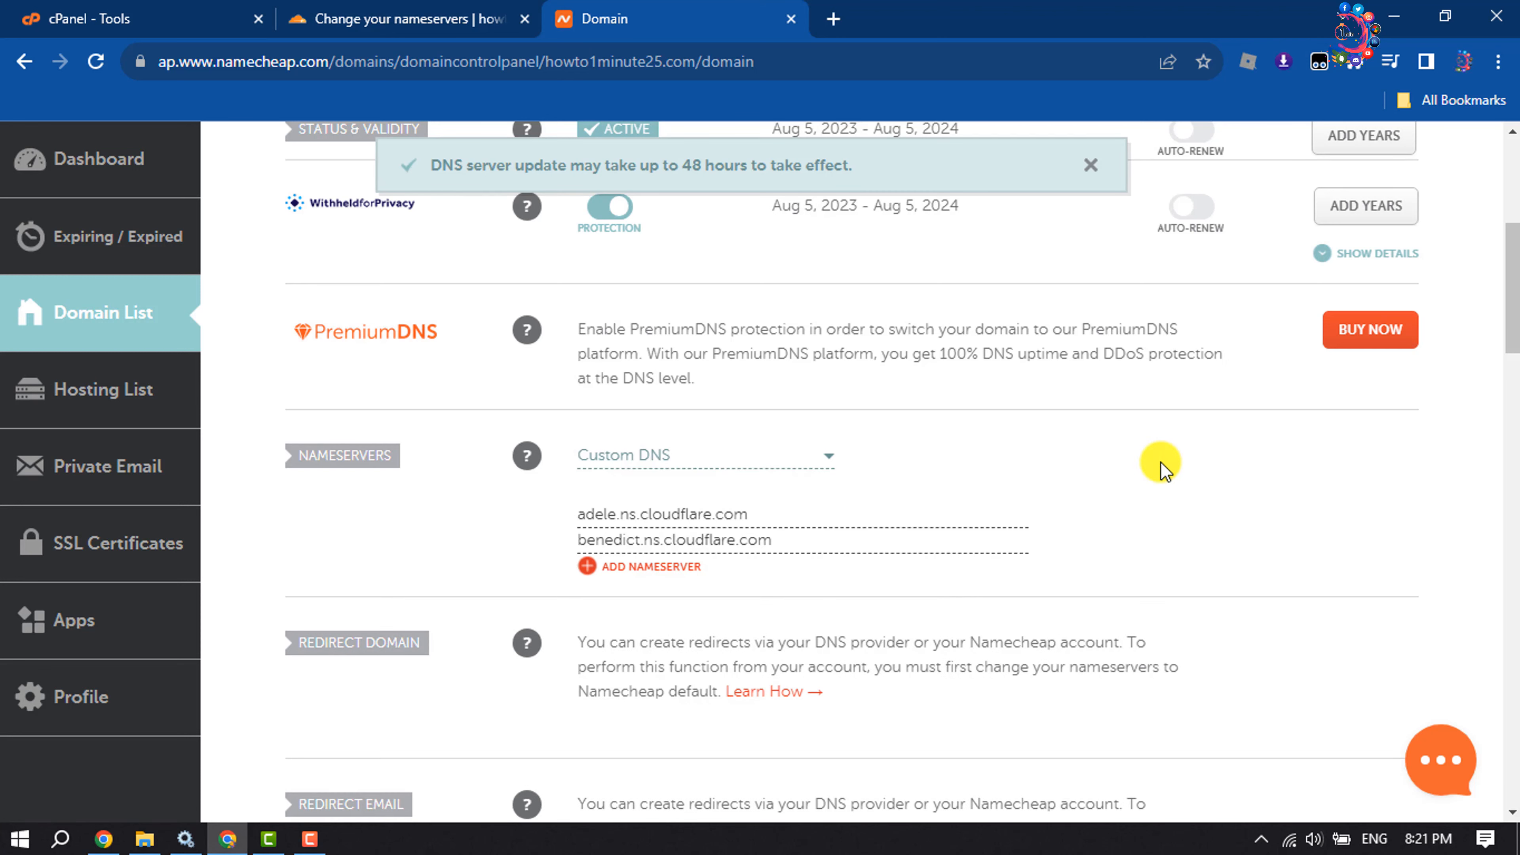
mouse_move(461, 10)
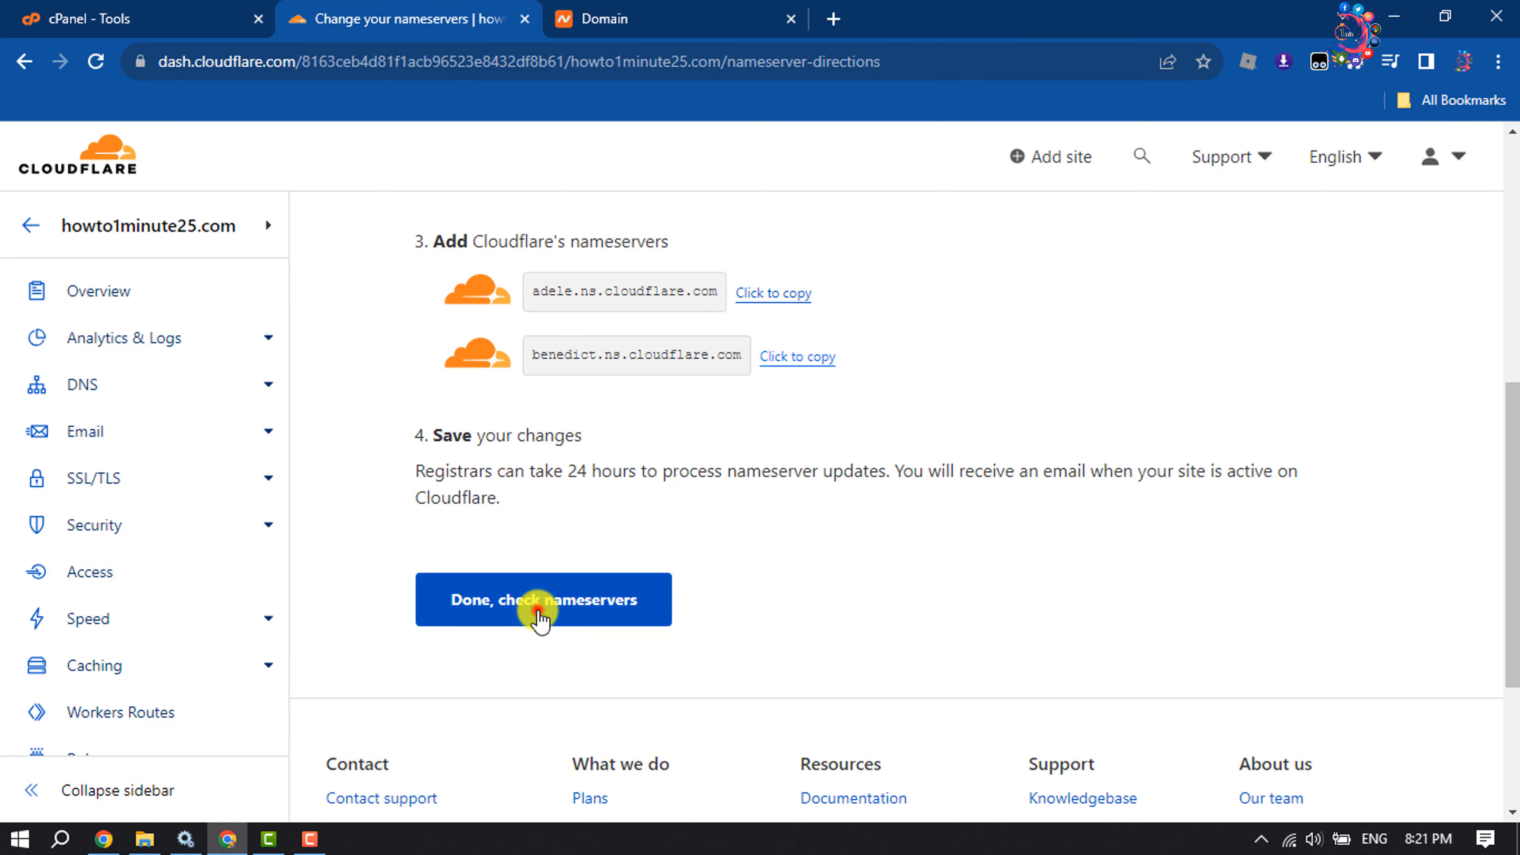
Confirm the nameservers are updated and keep Automatic HTTPS Rewrites on in the quick start.
left_click(543, 599)
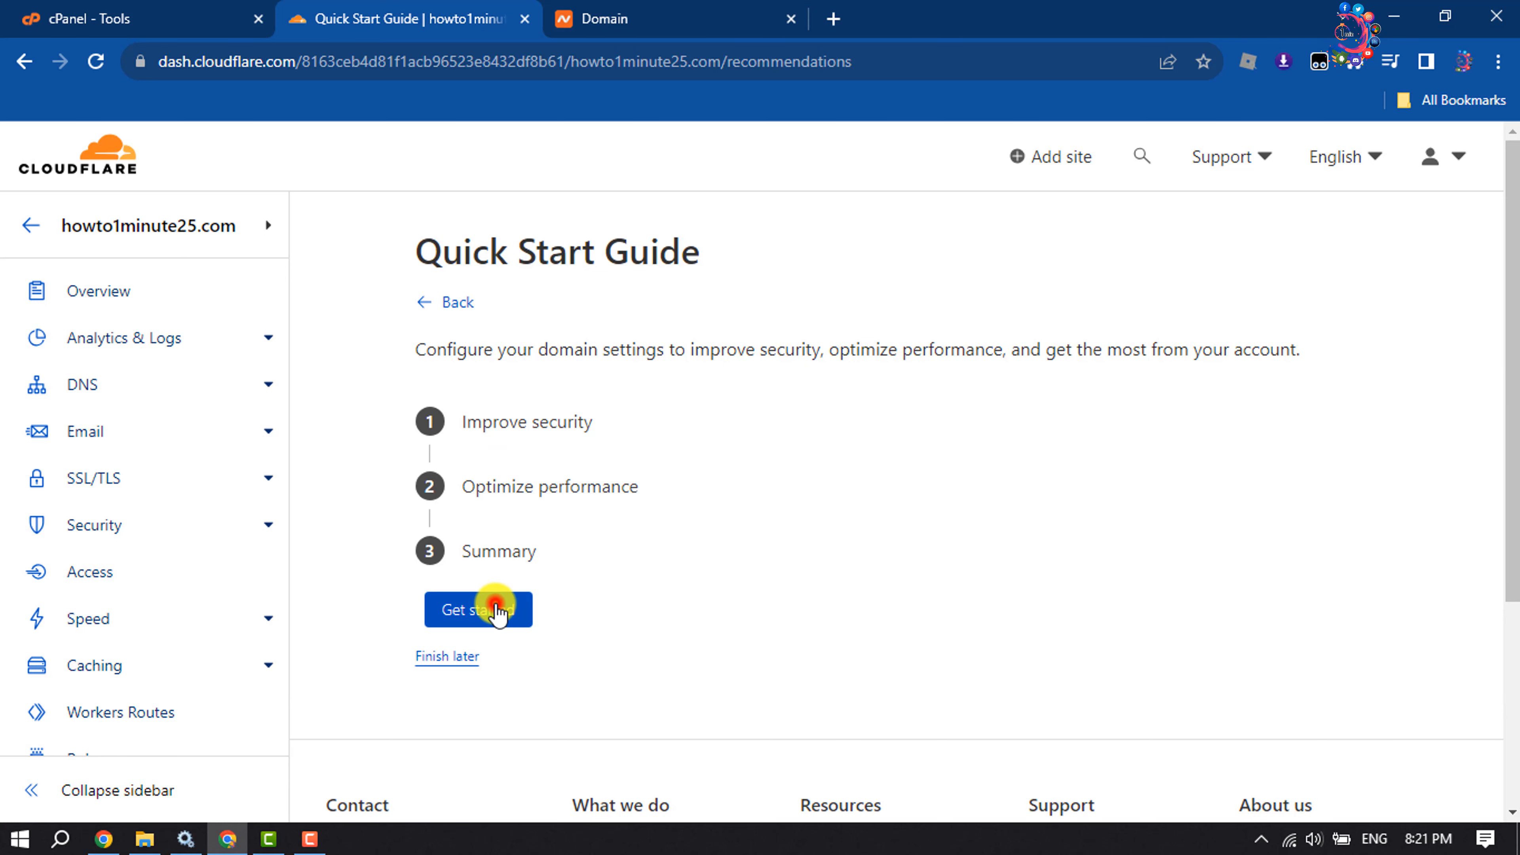
left_click(479, 609)
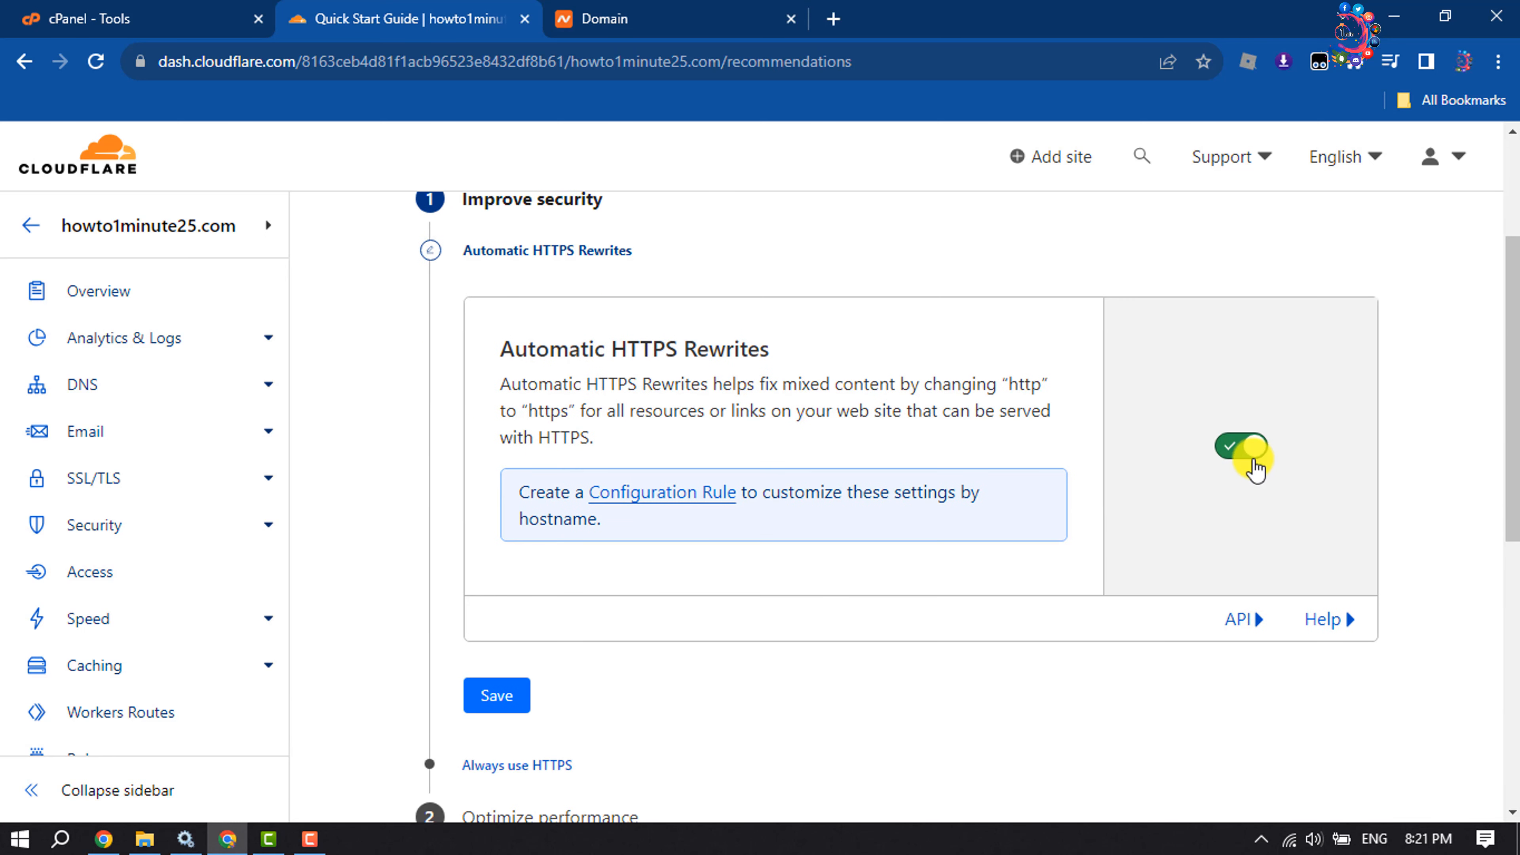
left_click(496, 696)
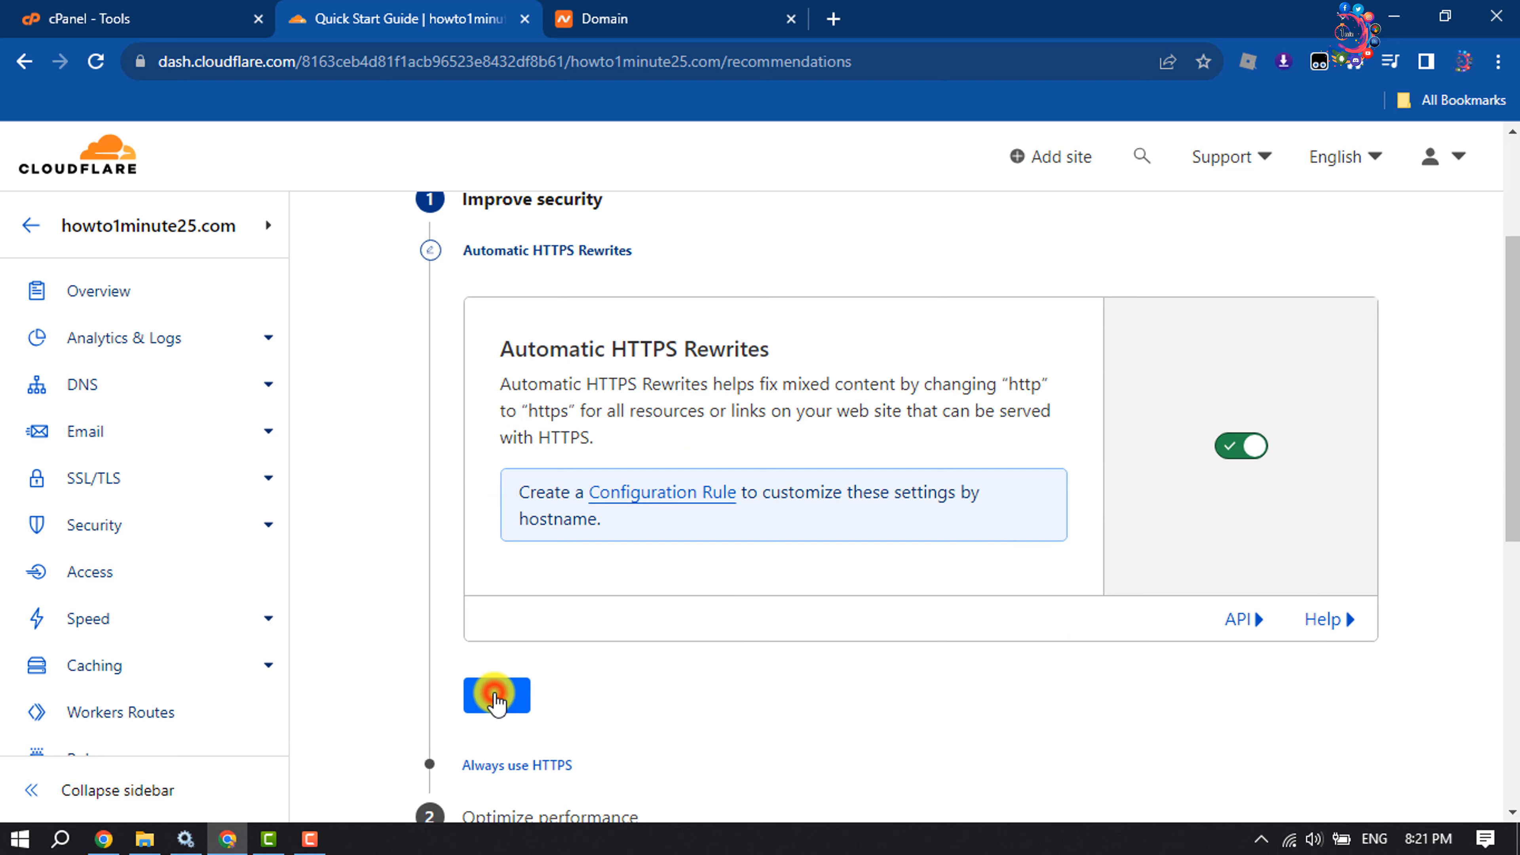
left_click(496, 696)
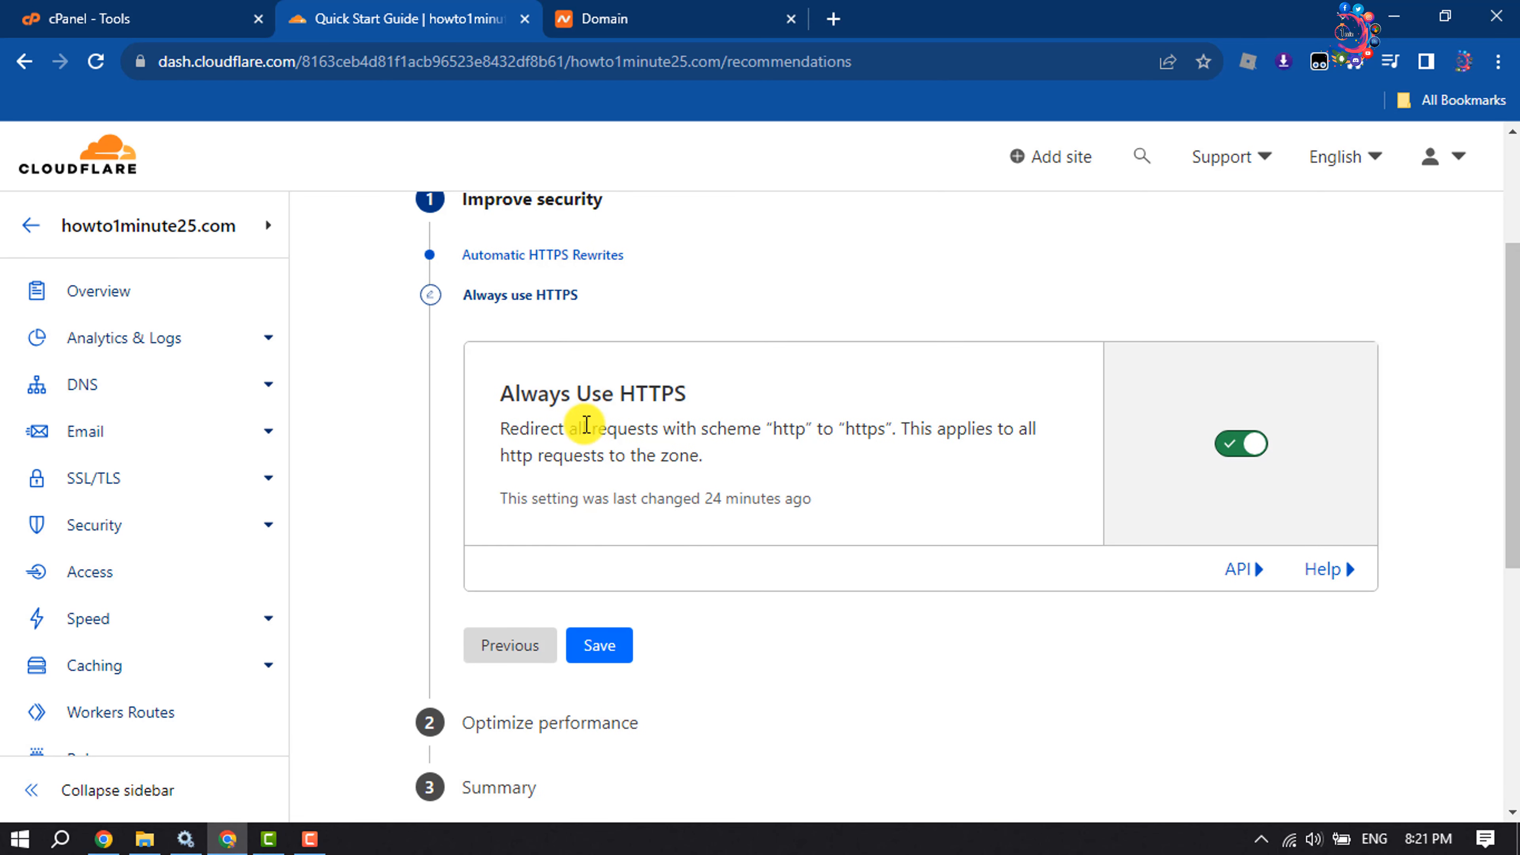
mouse_move(1303, 456)
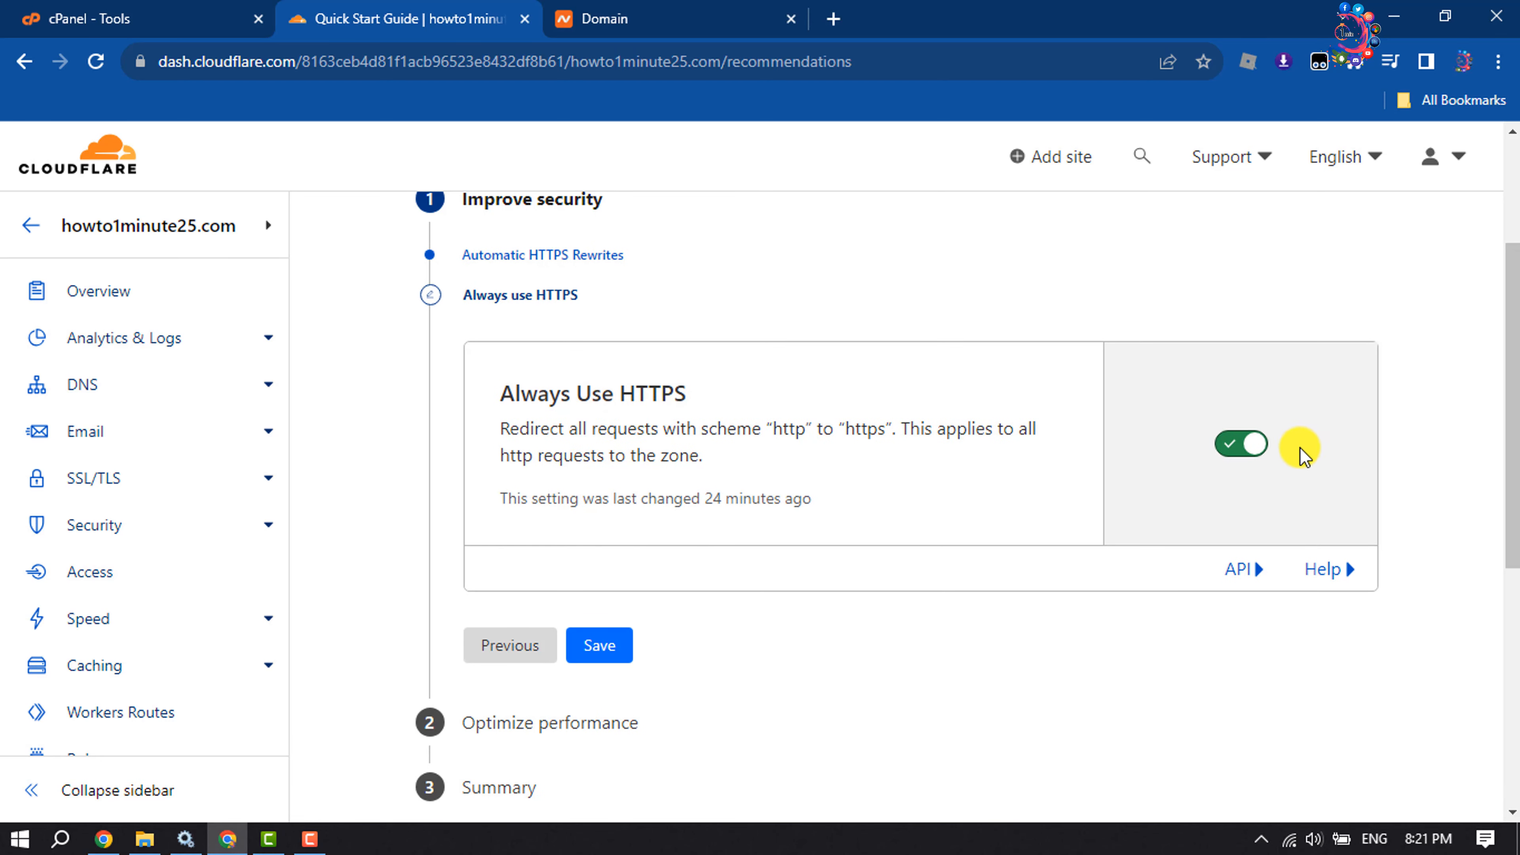
Keep Always Use HTTPS and Brotli on, finish the quick start guide, return to Namecheap.
left_click(600, 645)
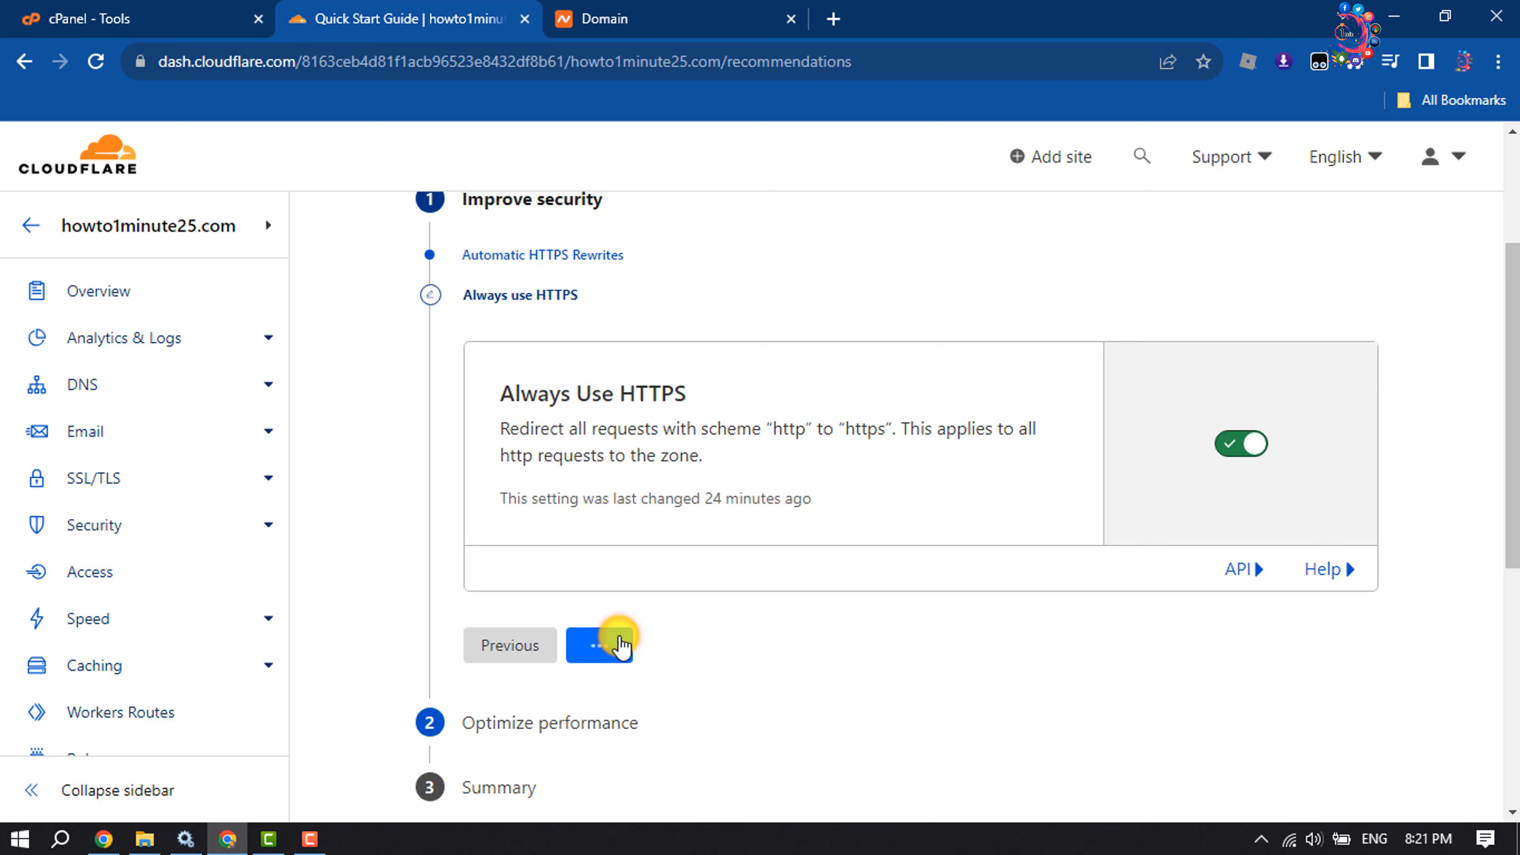
left_click(600, 645)
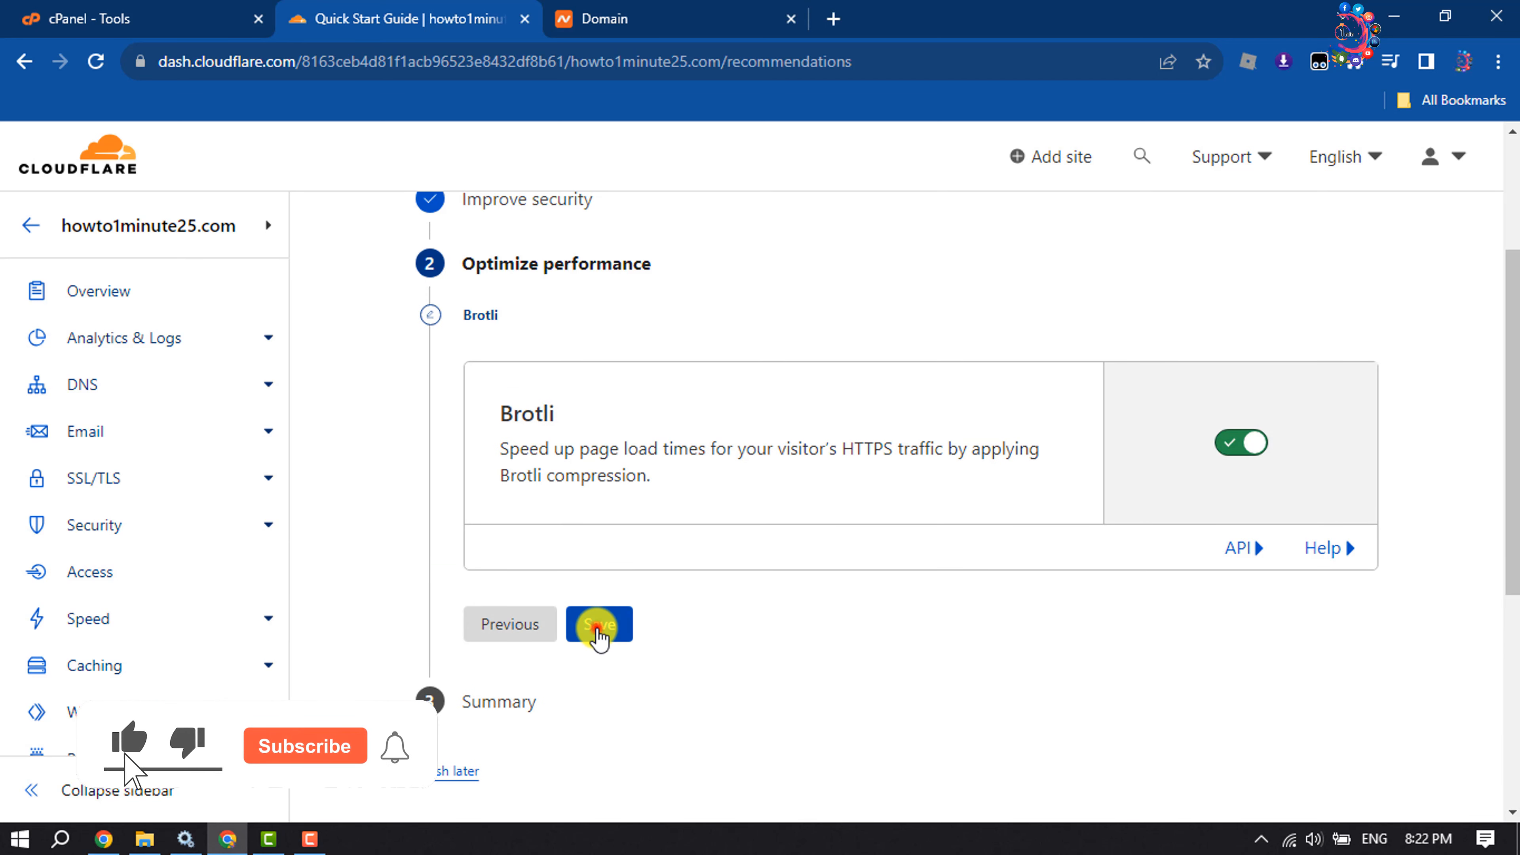
left_click(598, 623)
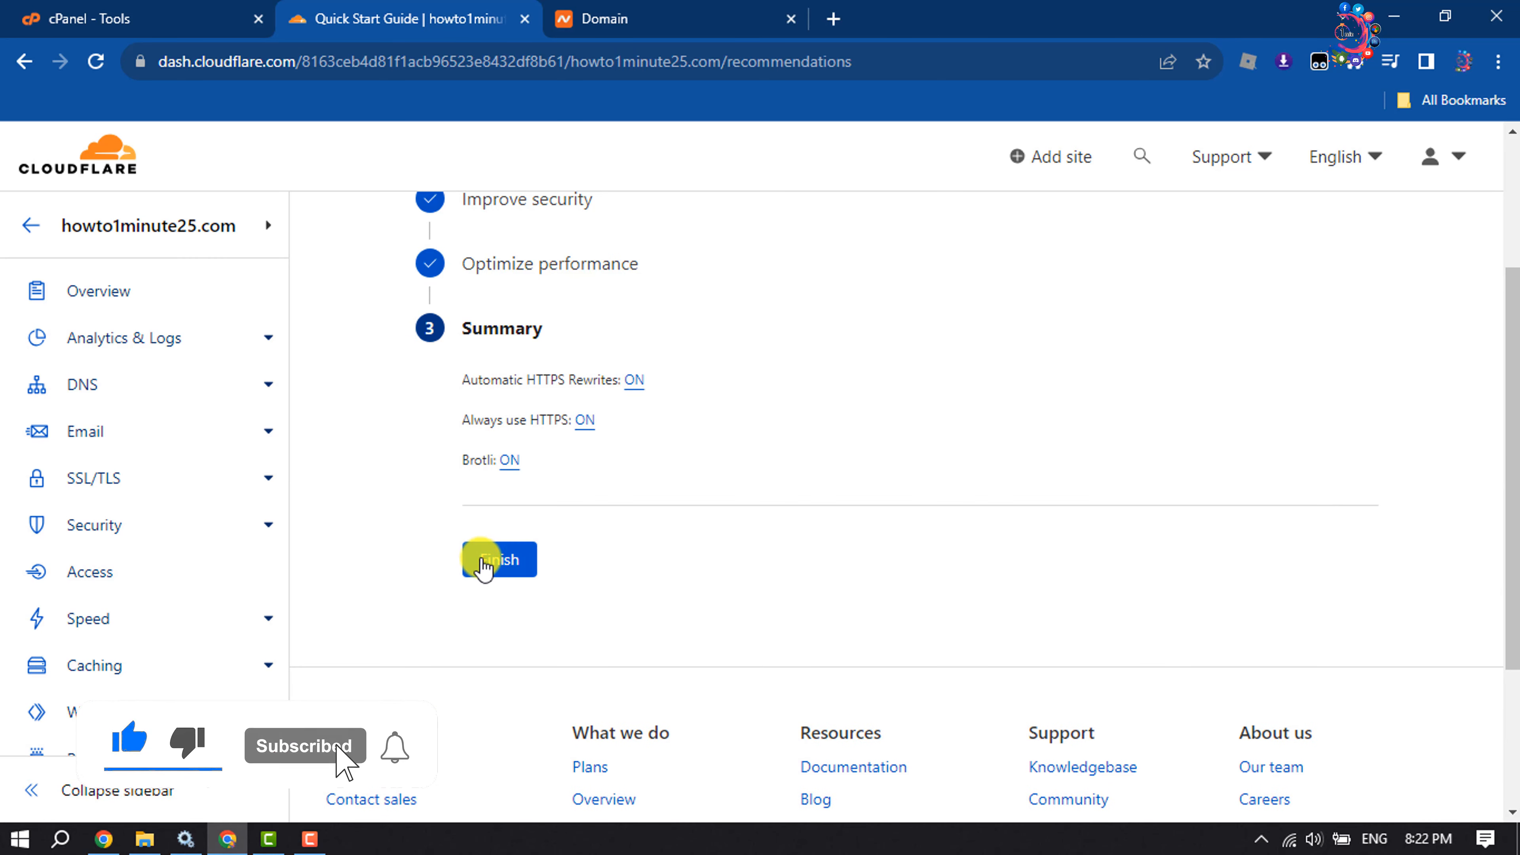
left_click(498, 560)
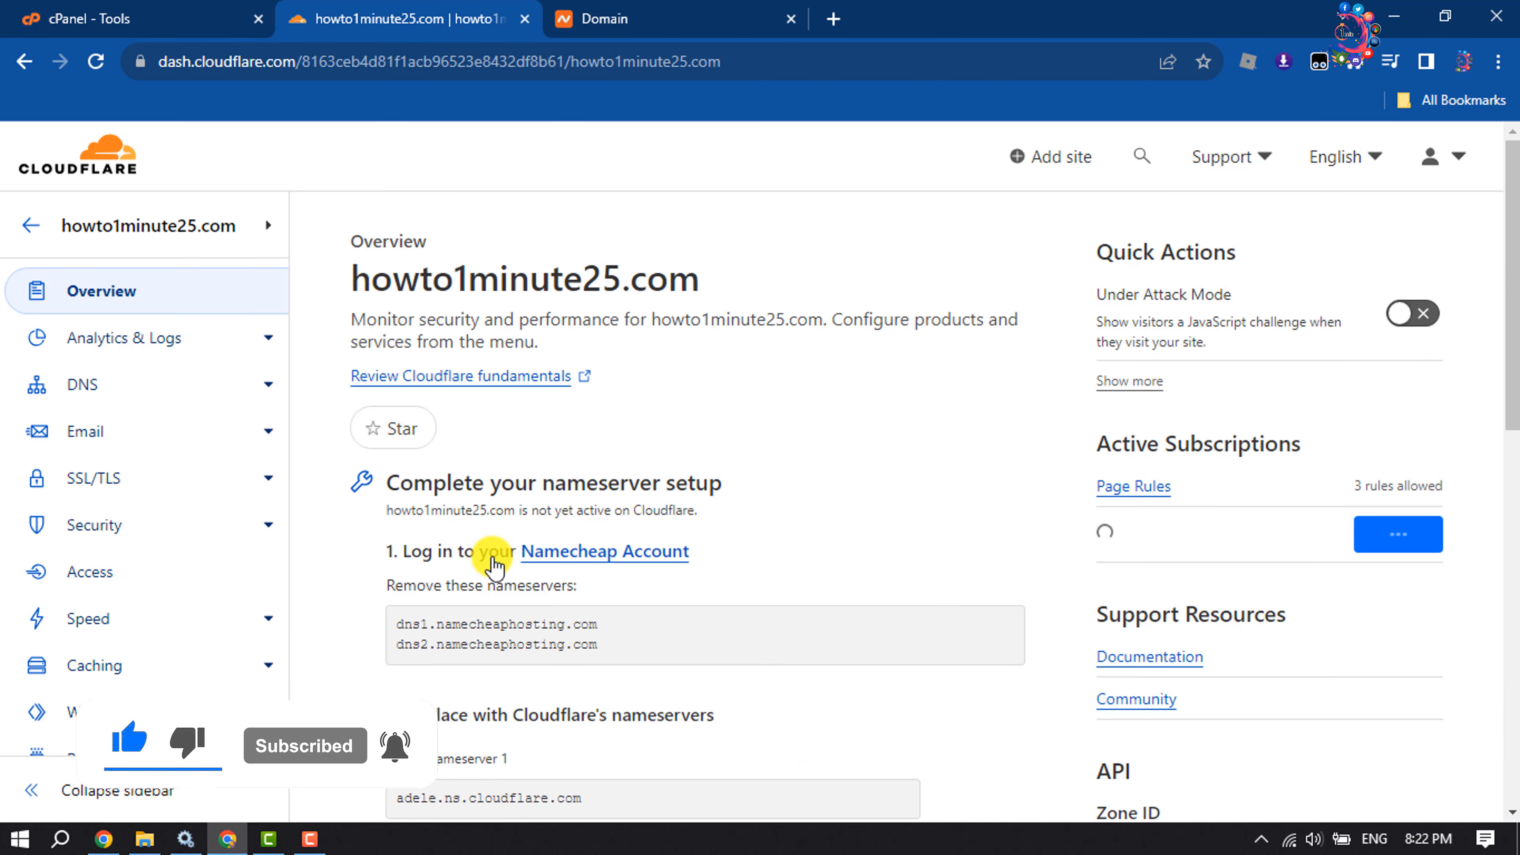
mouse_move(860, 213)
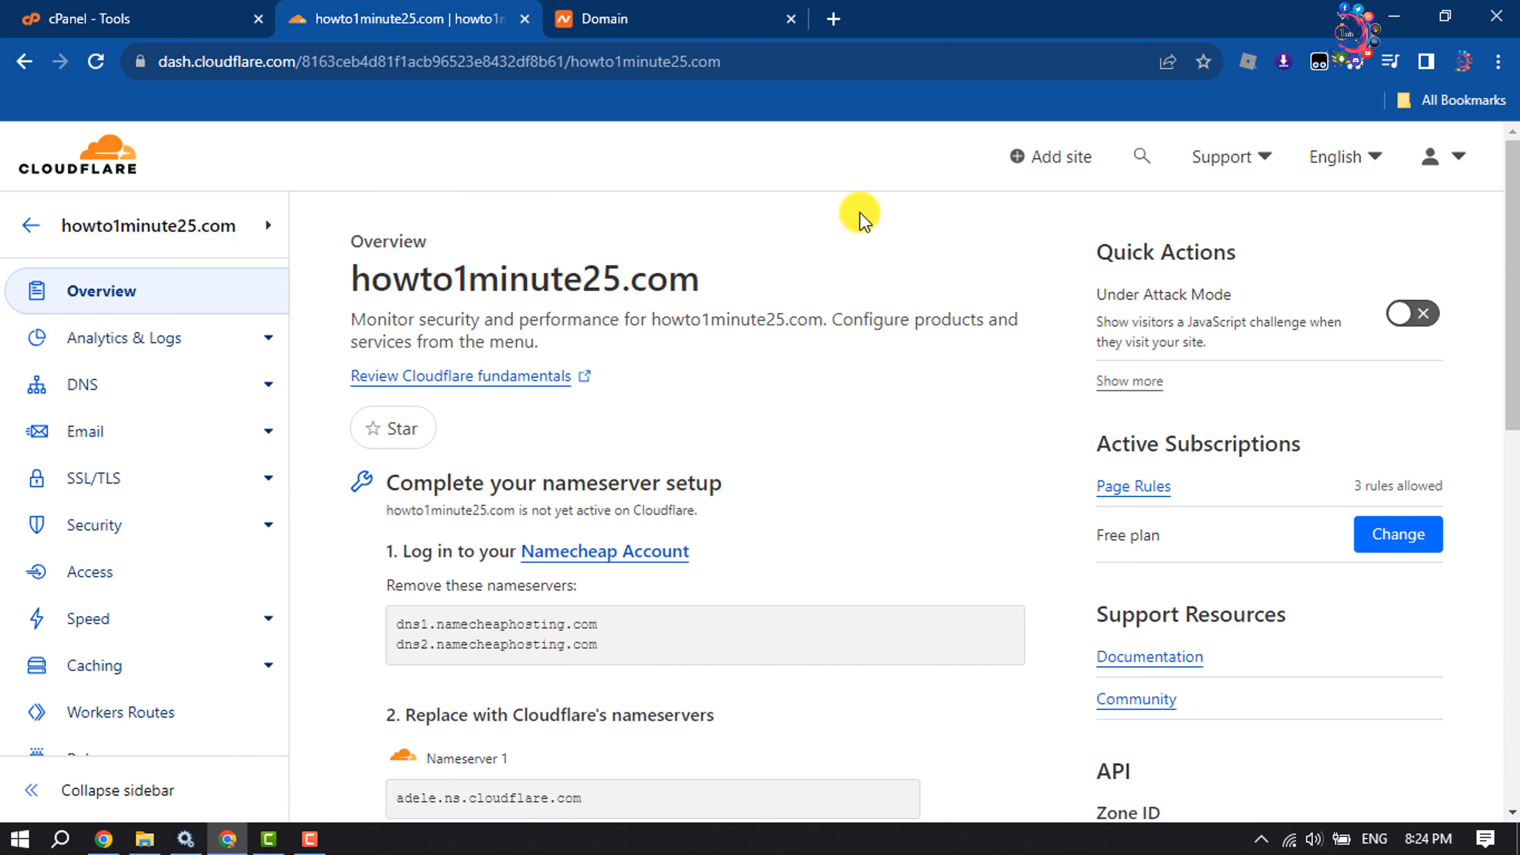
left_click(621, 18)
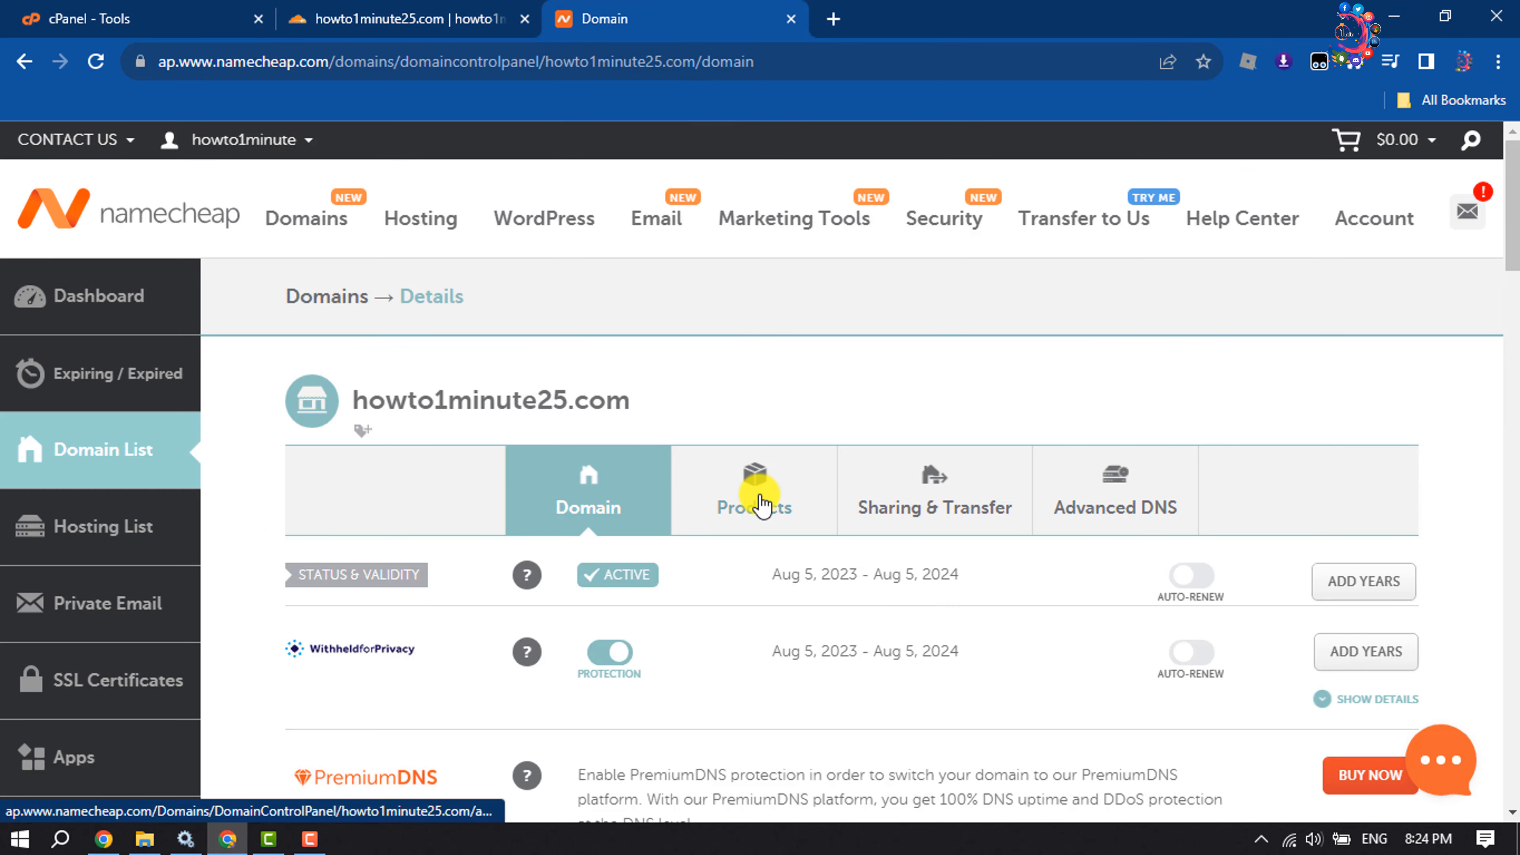